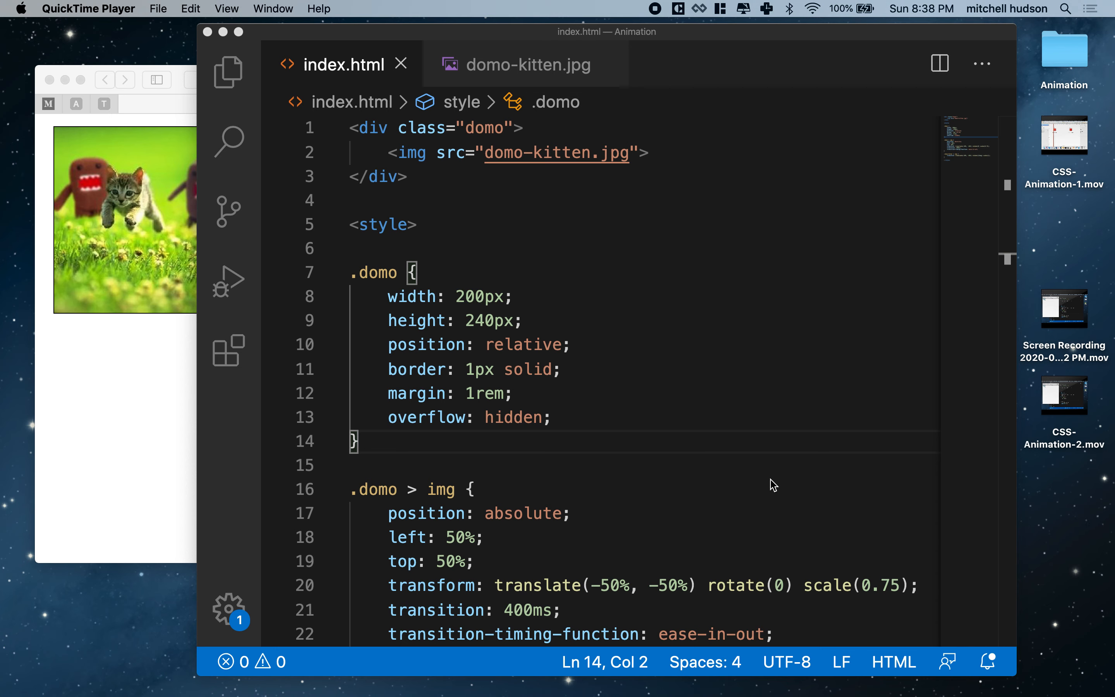
mouse_move(153, 390)
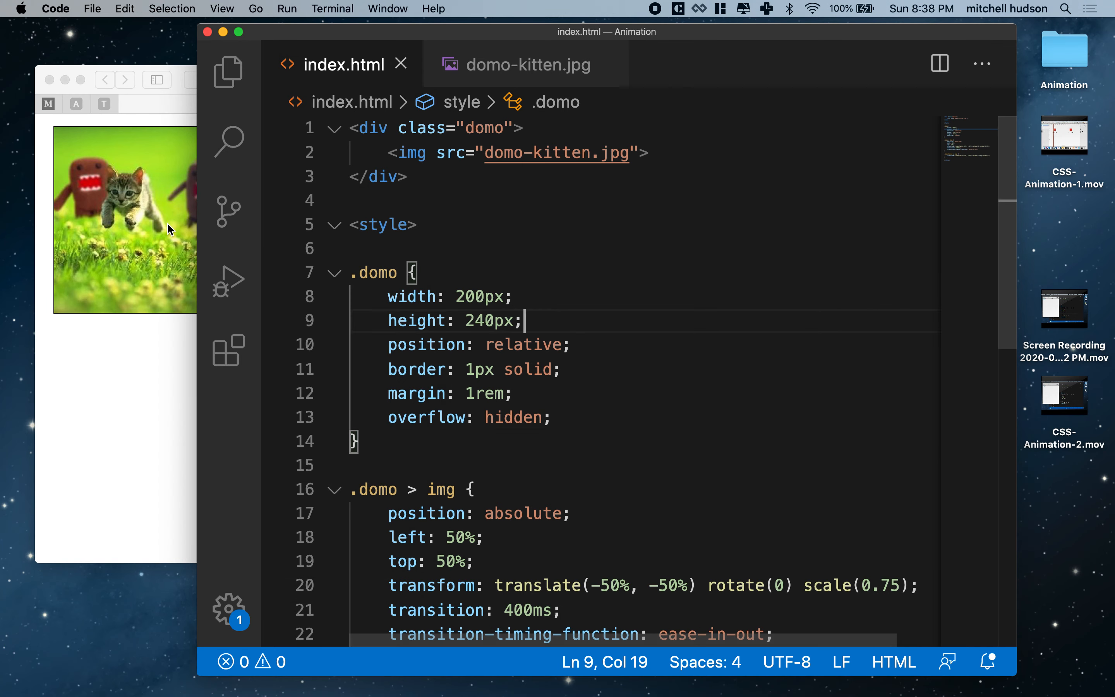
Step: Clear the old CSS rules out of the style block
double_click(479, 296)
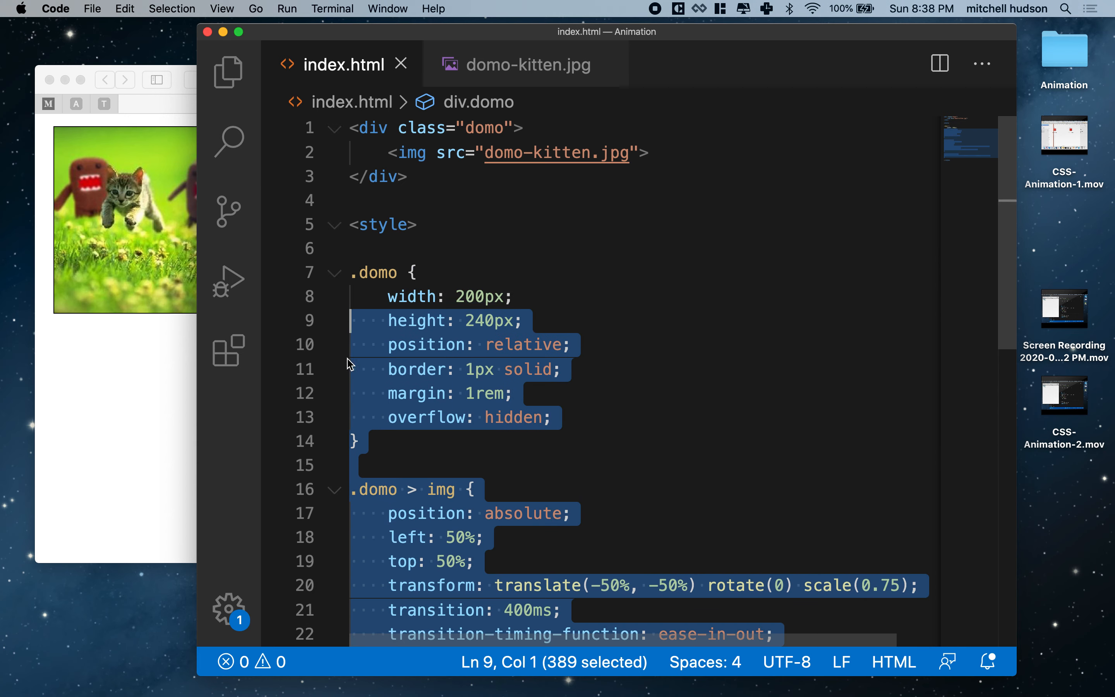
key(Delete)
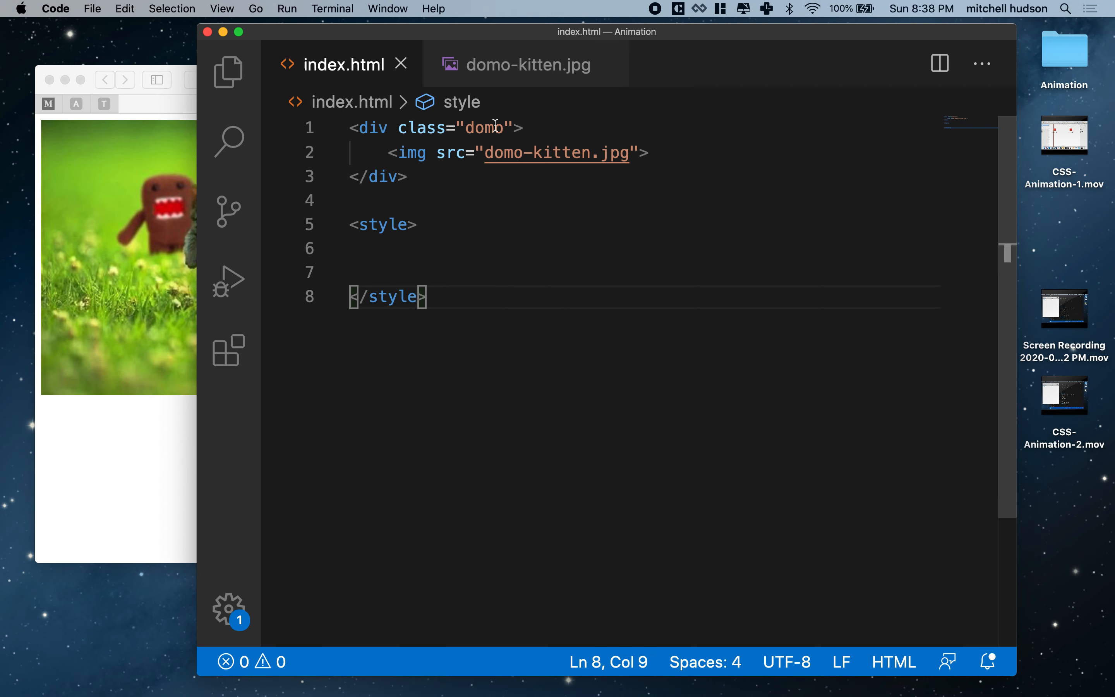
drag(395, 127, 525, 127)
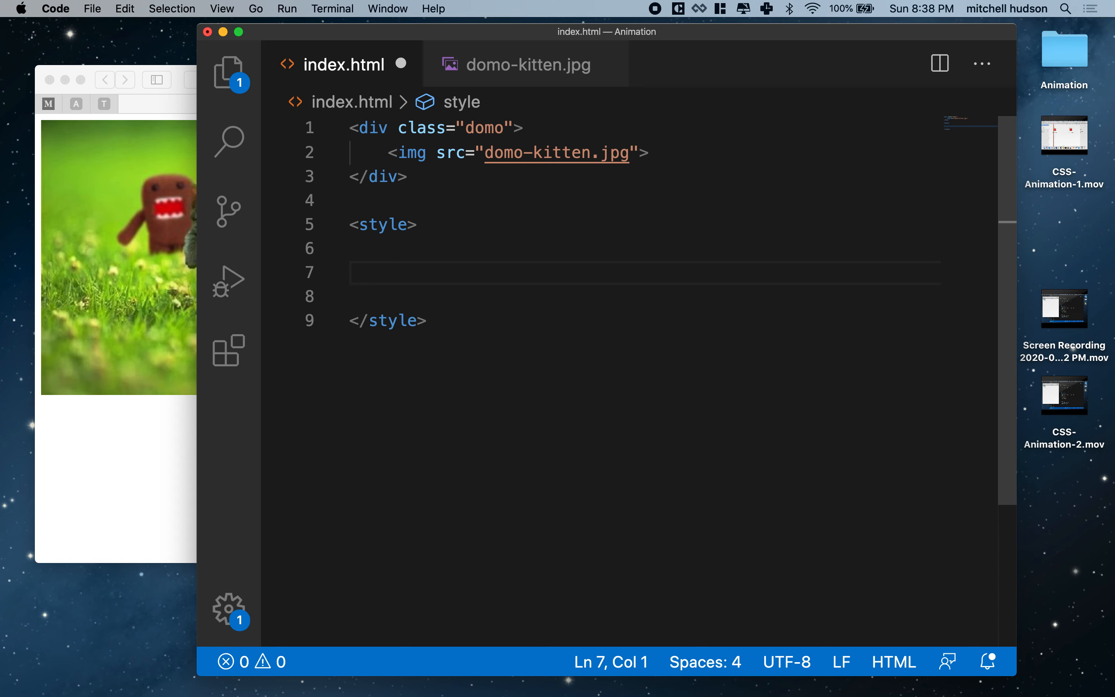
Step: Write a .domo rule with width: 200px and height: 240px
text(.domo)
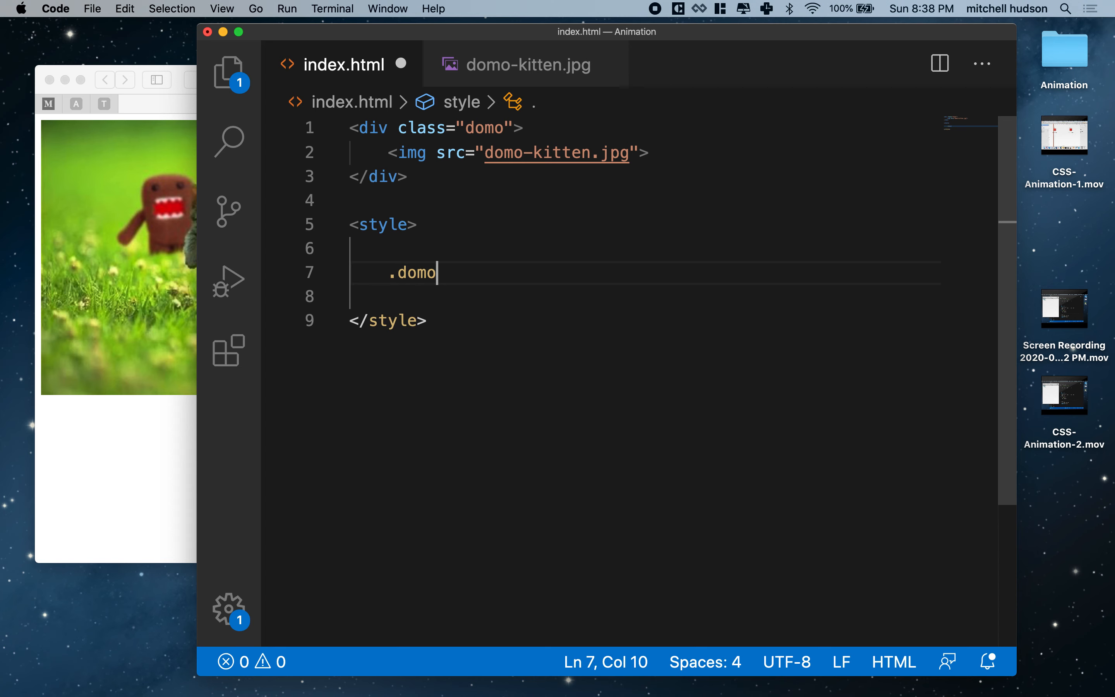
text({)
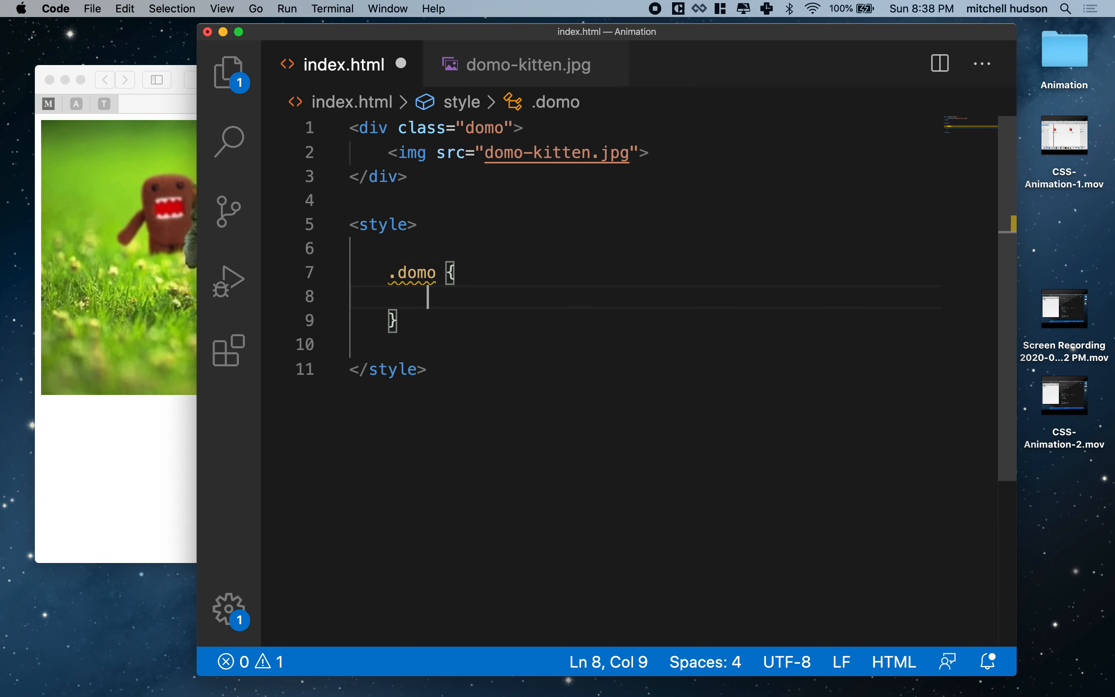
text(width:)
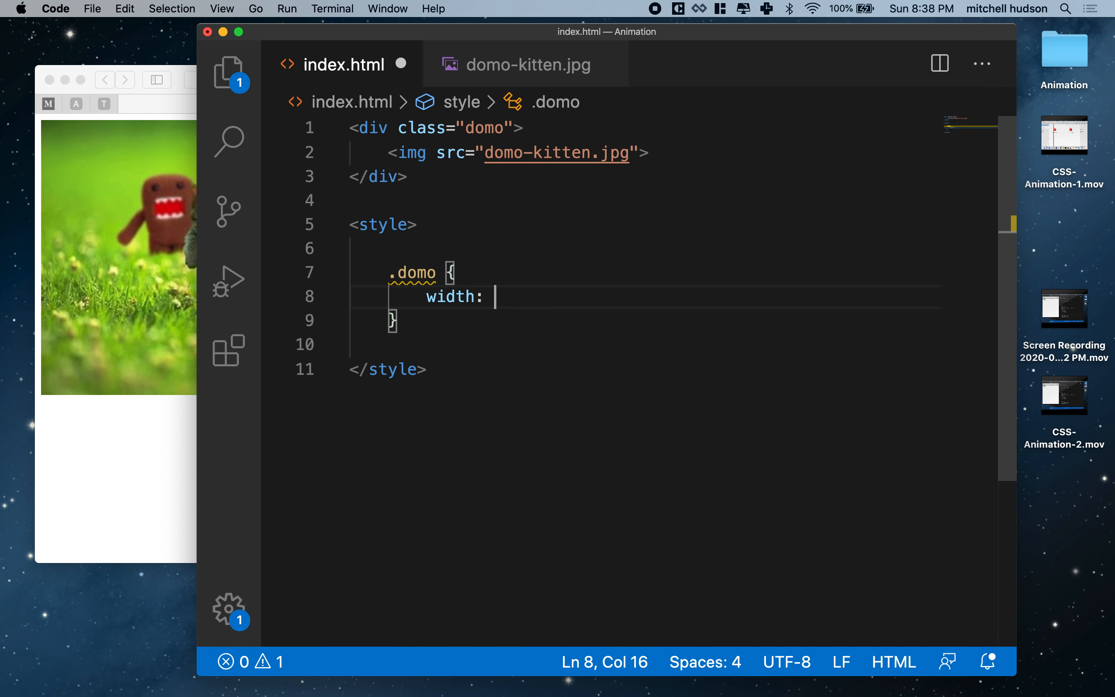
text(200px;)
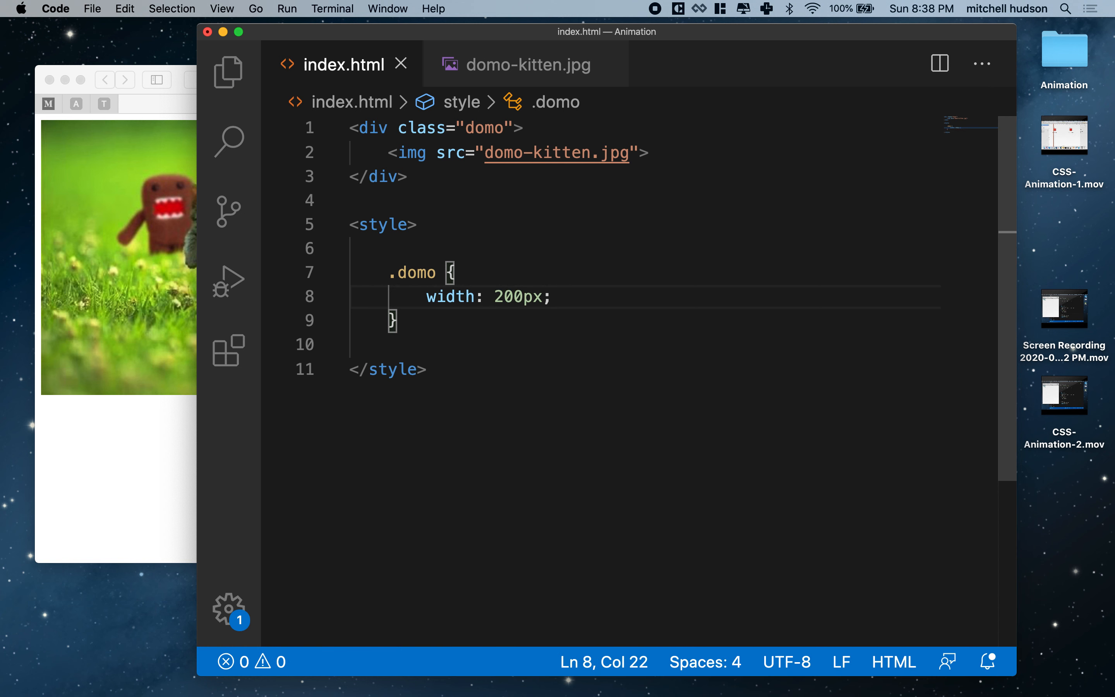
text(height:)
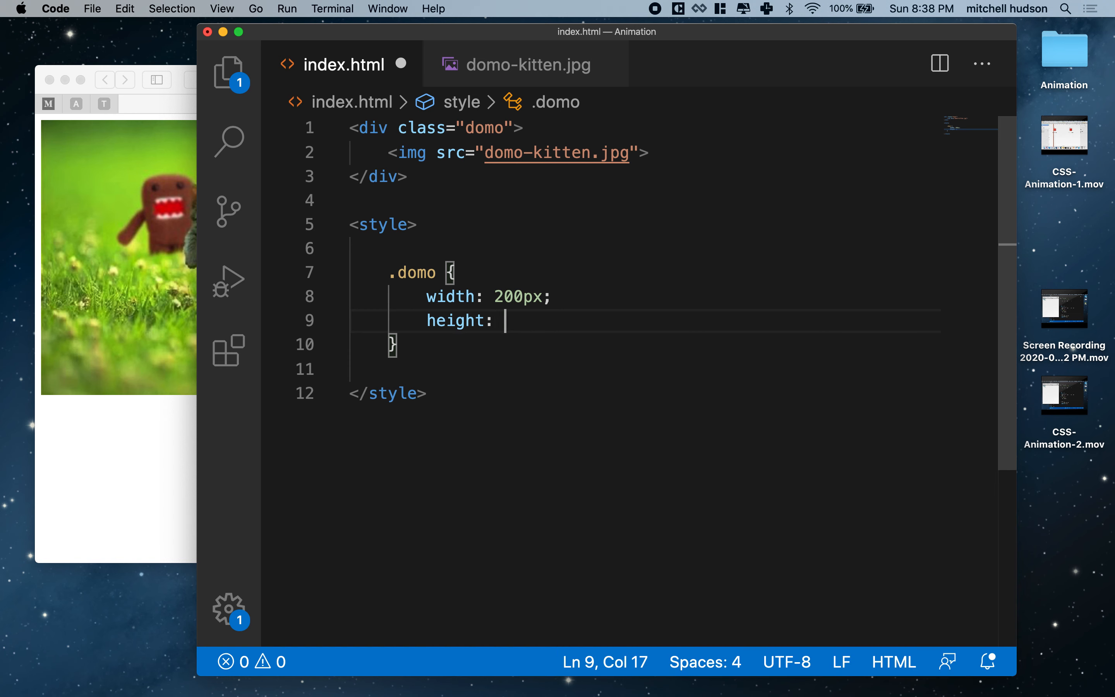
text(240px;)
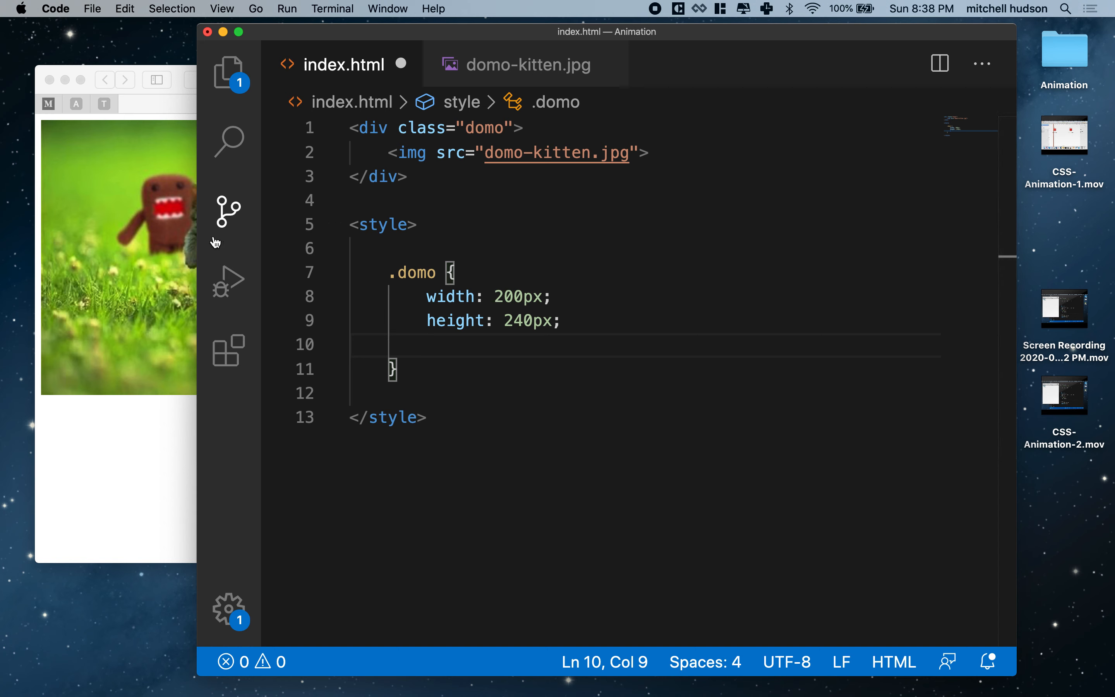
mouse_move(227, 212)
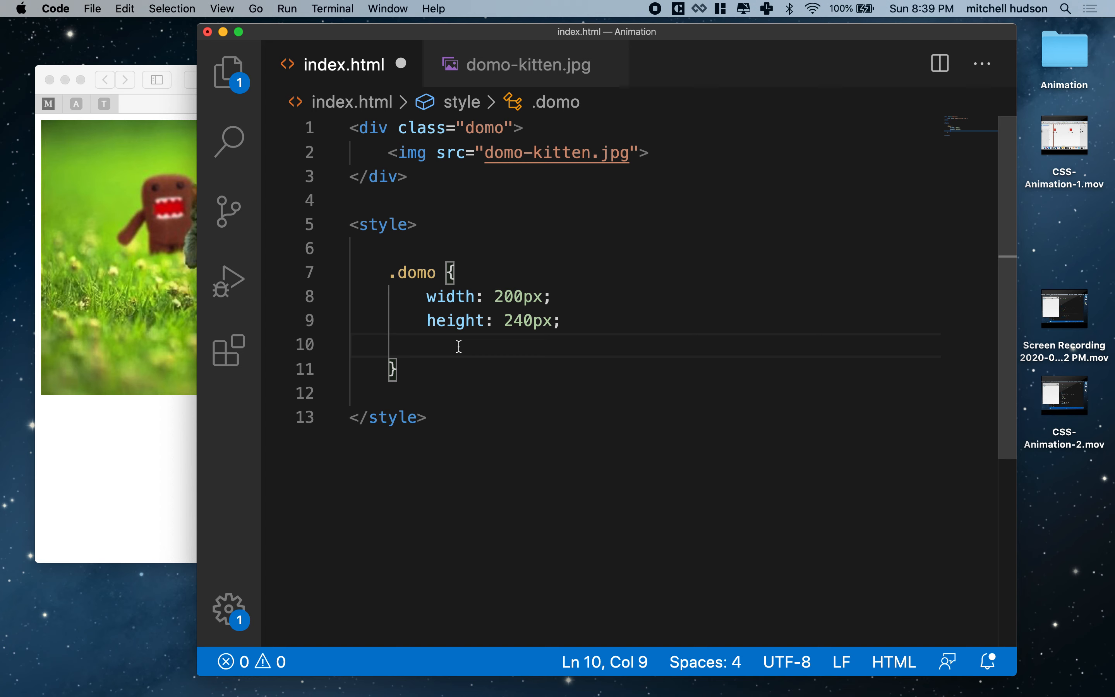
Step: Add border: 1px solid to .domo and check the uncropped image in Safari
text(border:)
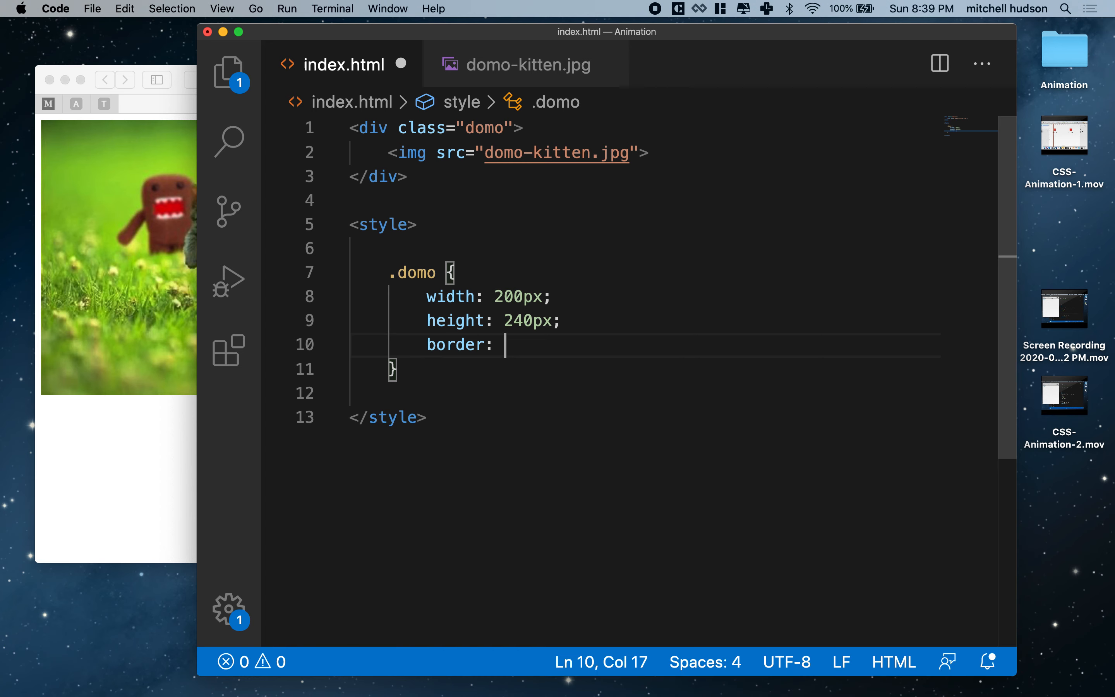
text(1)
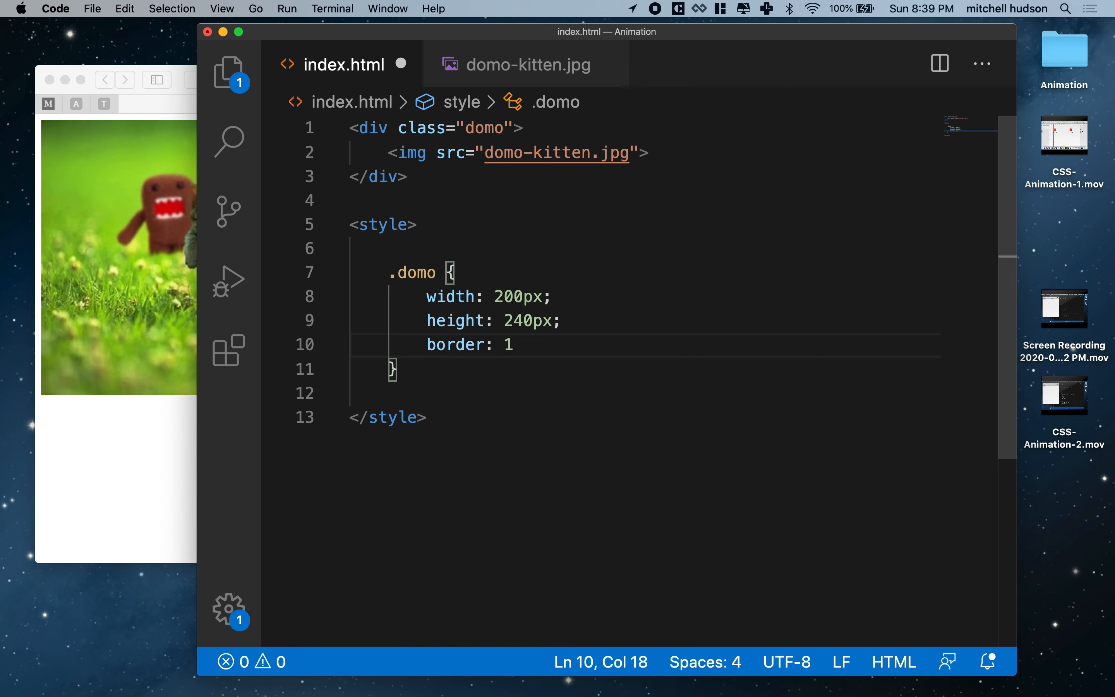
text(px)
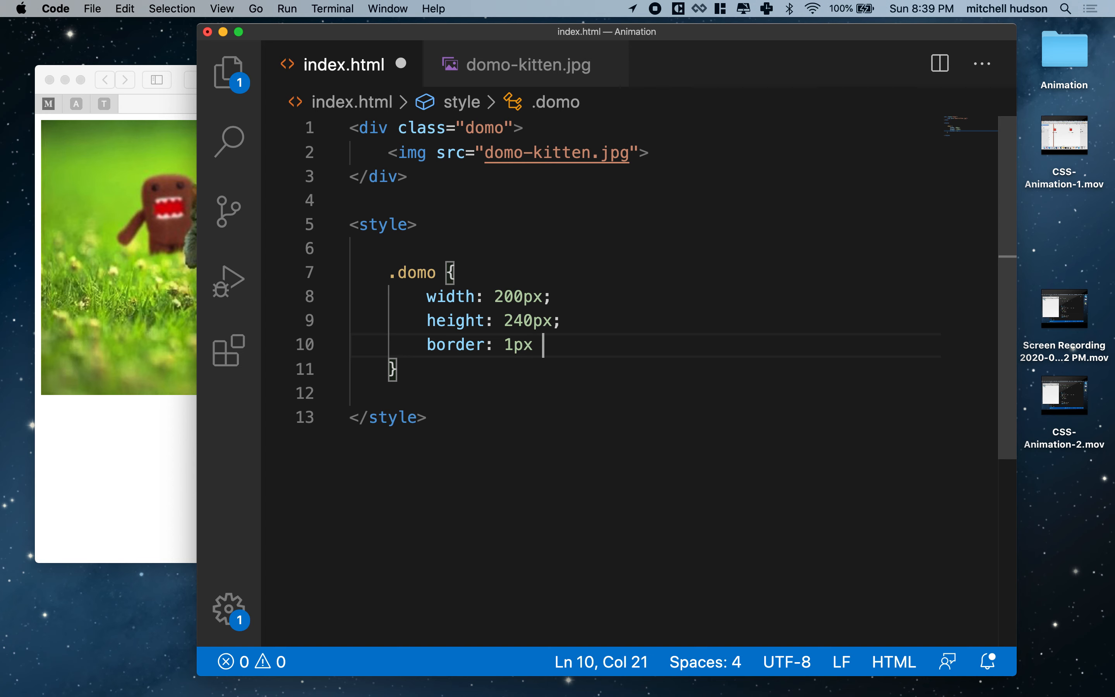
text(solid;)
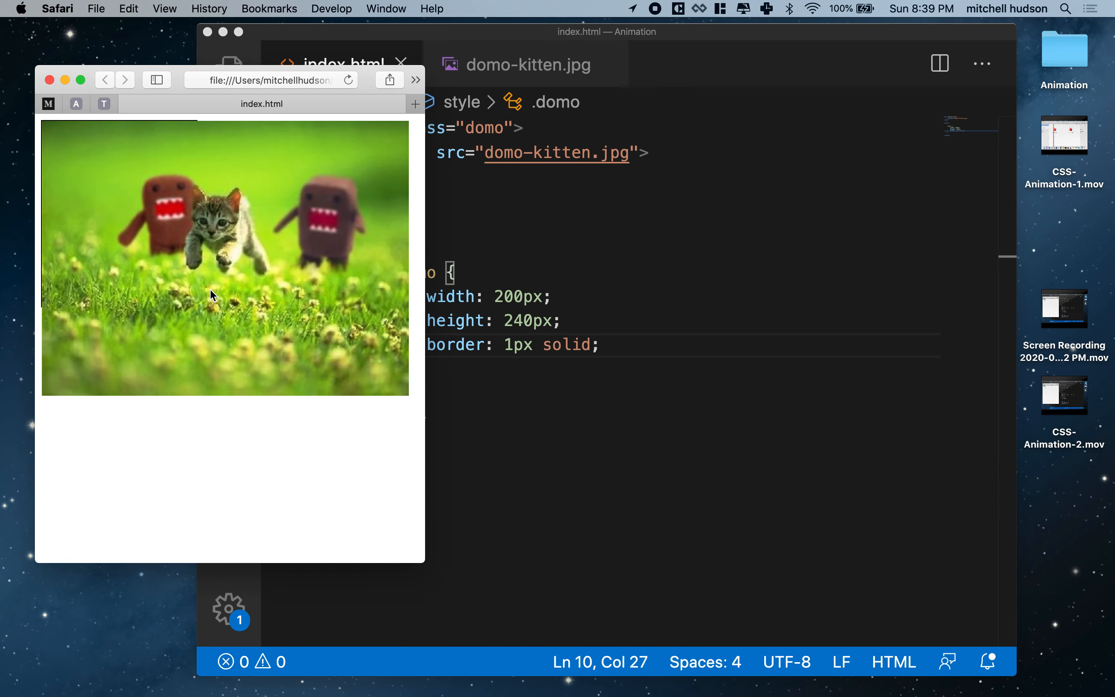
mouse_move(74, 127)
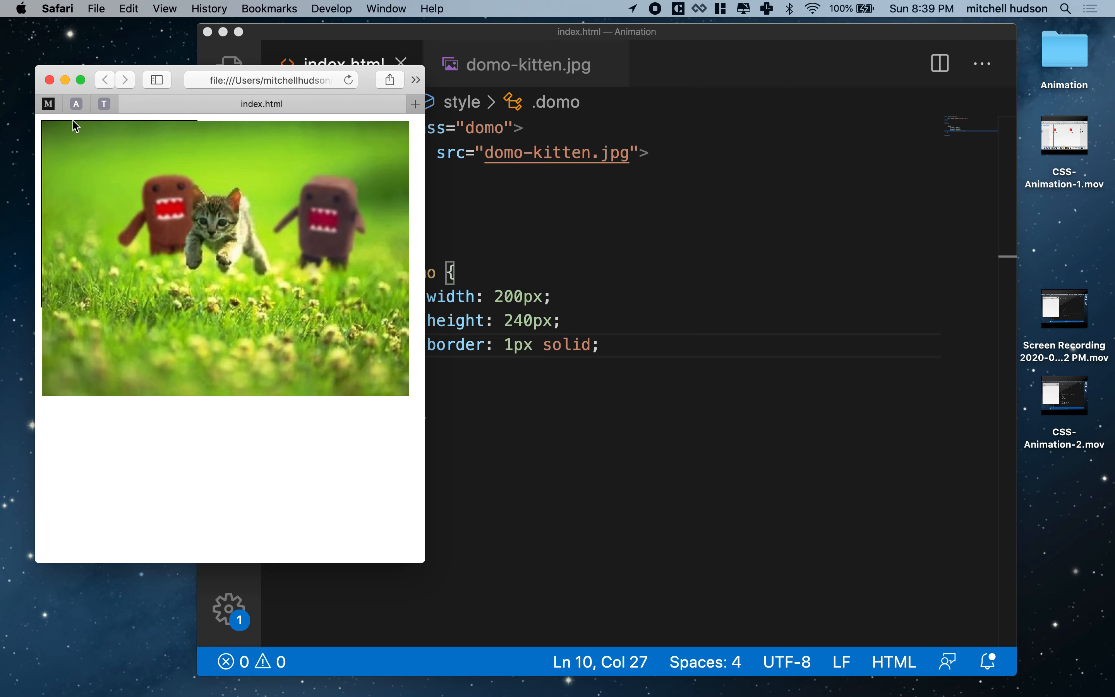
mouse_move(276, 170)
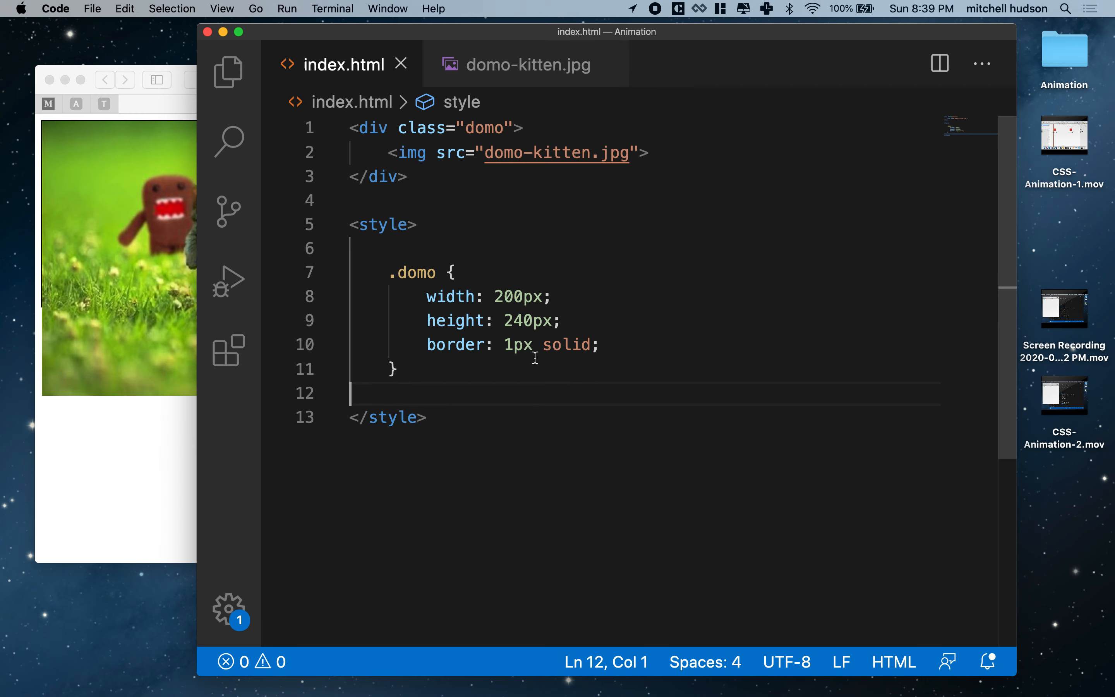
click(600, 344)
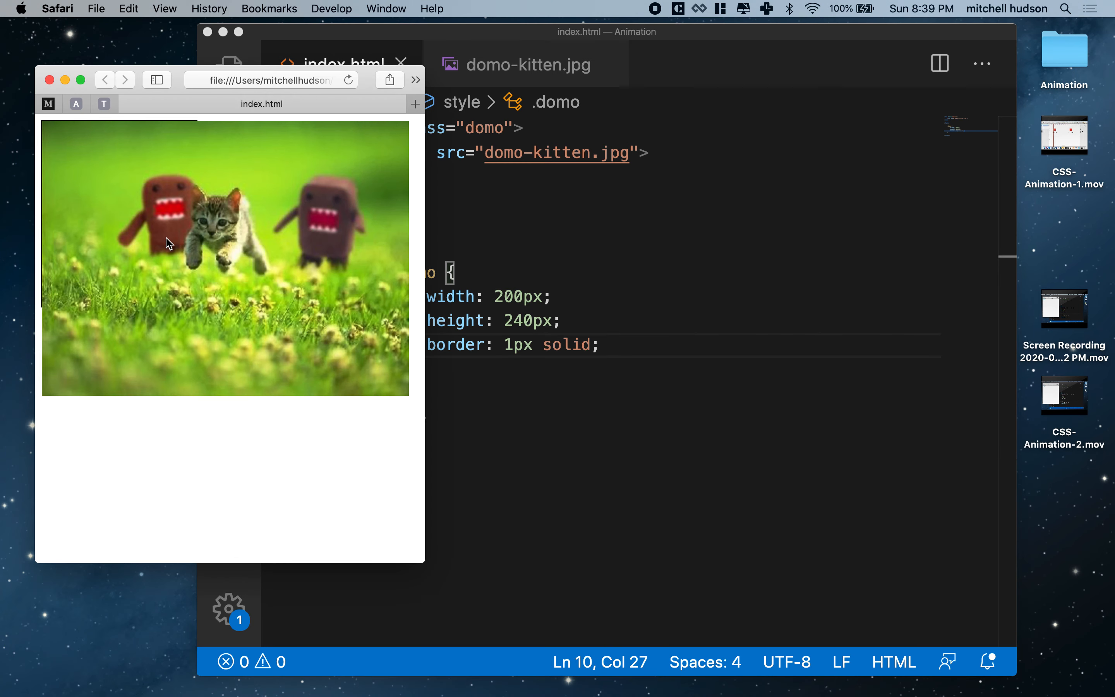
mouse_move(183, 243)
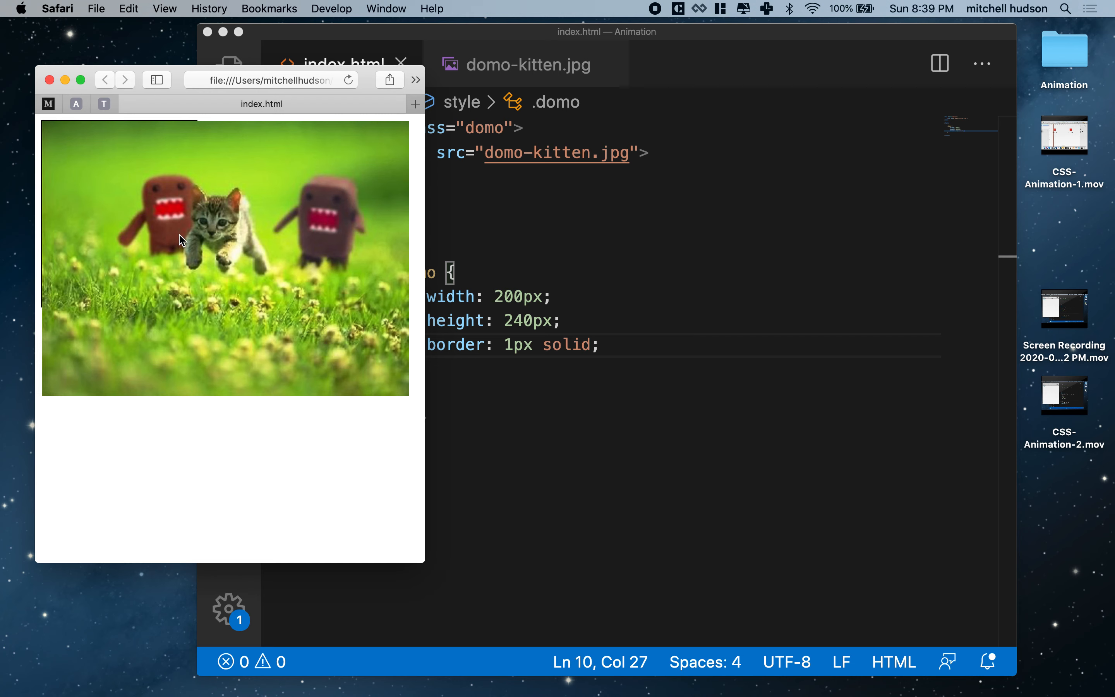
mouse_move(251, 219)
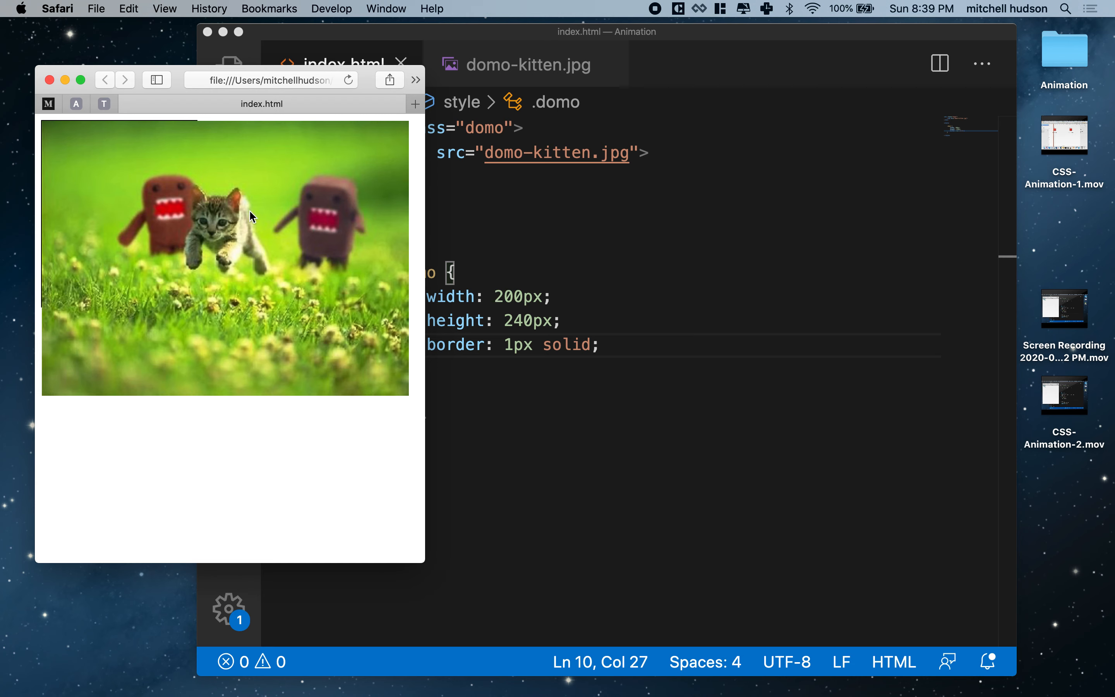
mouse_move(157, 332)
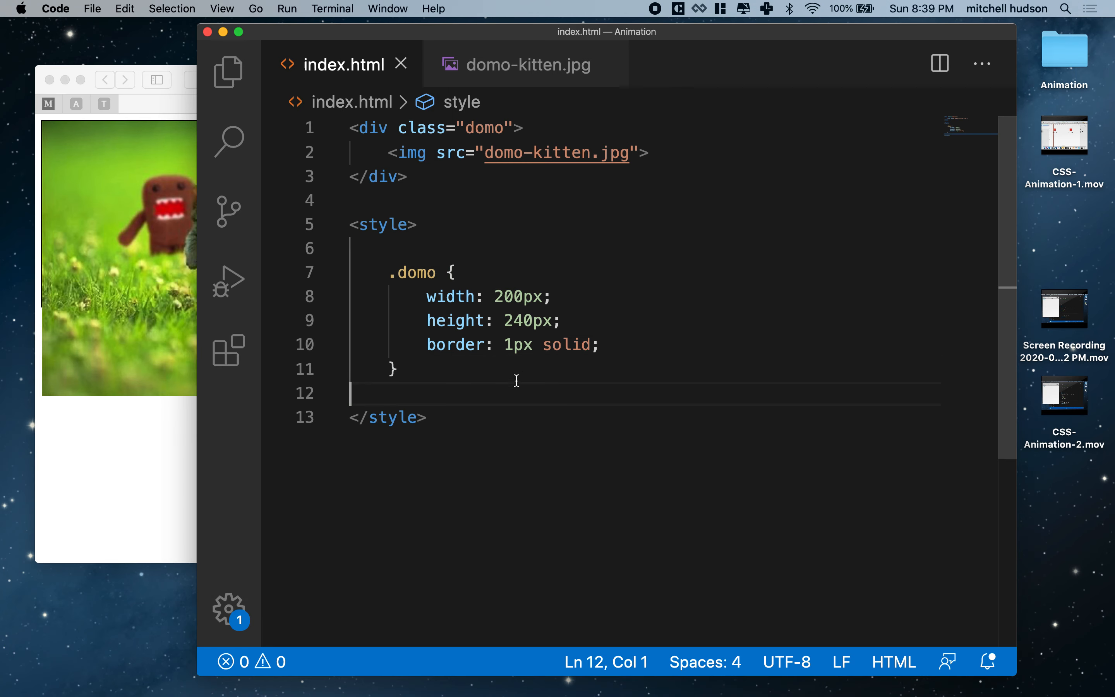
Step: Add overflow: hidden to .domo so the kitten is cropped to the bordered box
text(ove)
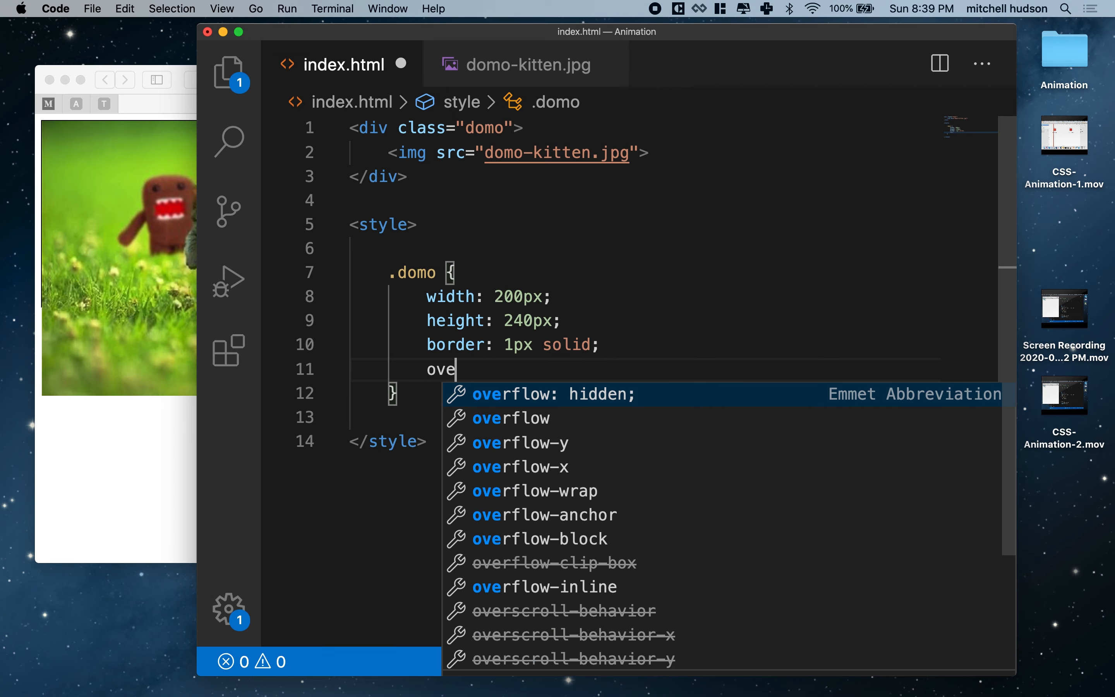
key(Tab)
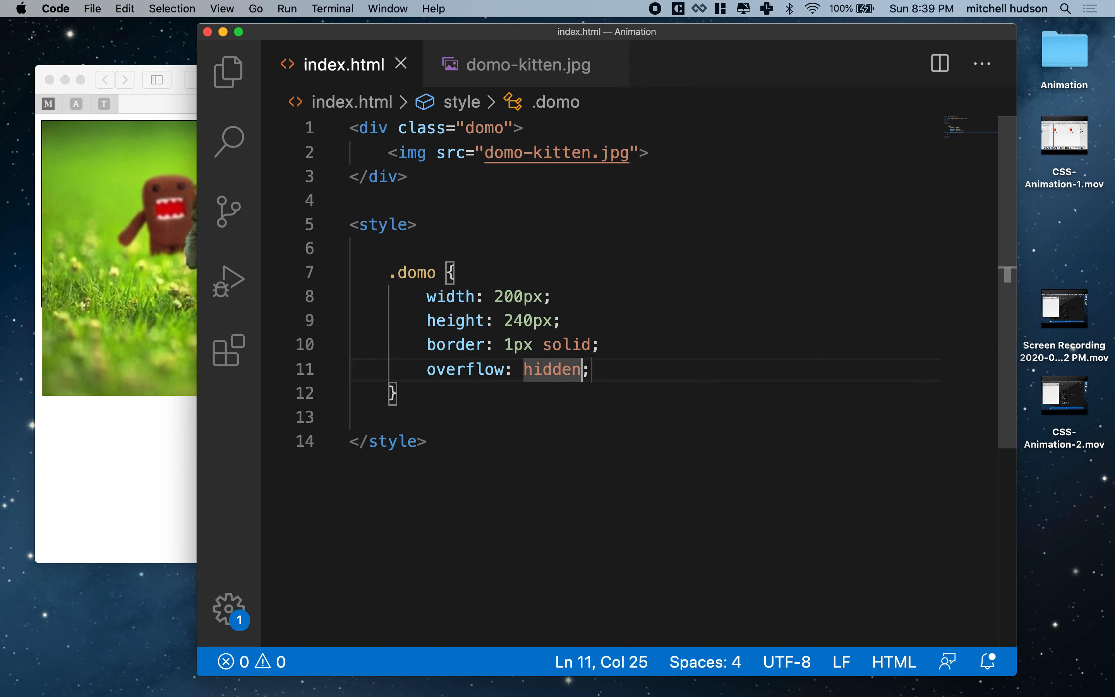
double_click(411, 272)
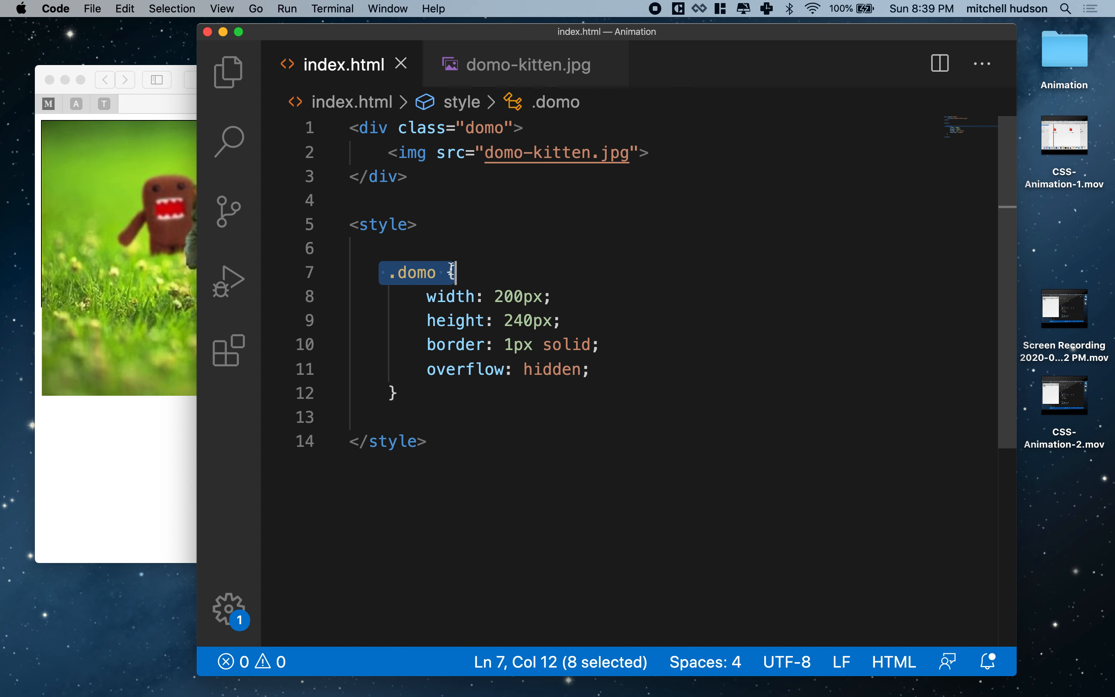
mouse_move(407, 272)
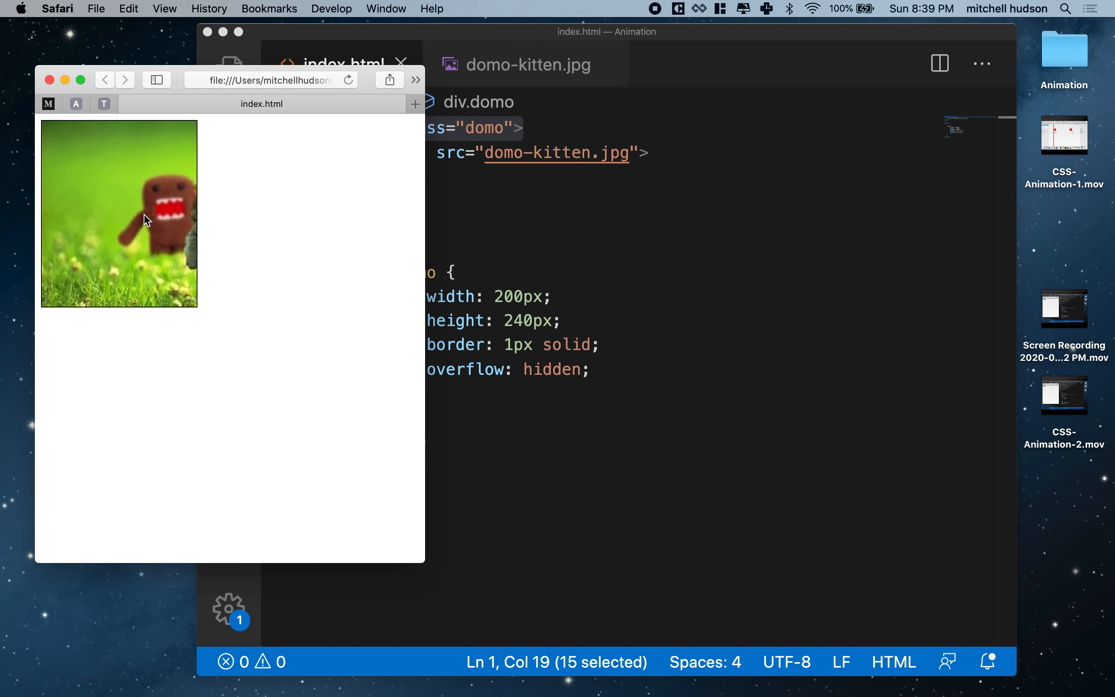
mouse_move(218, 267)
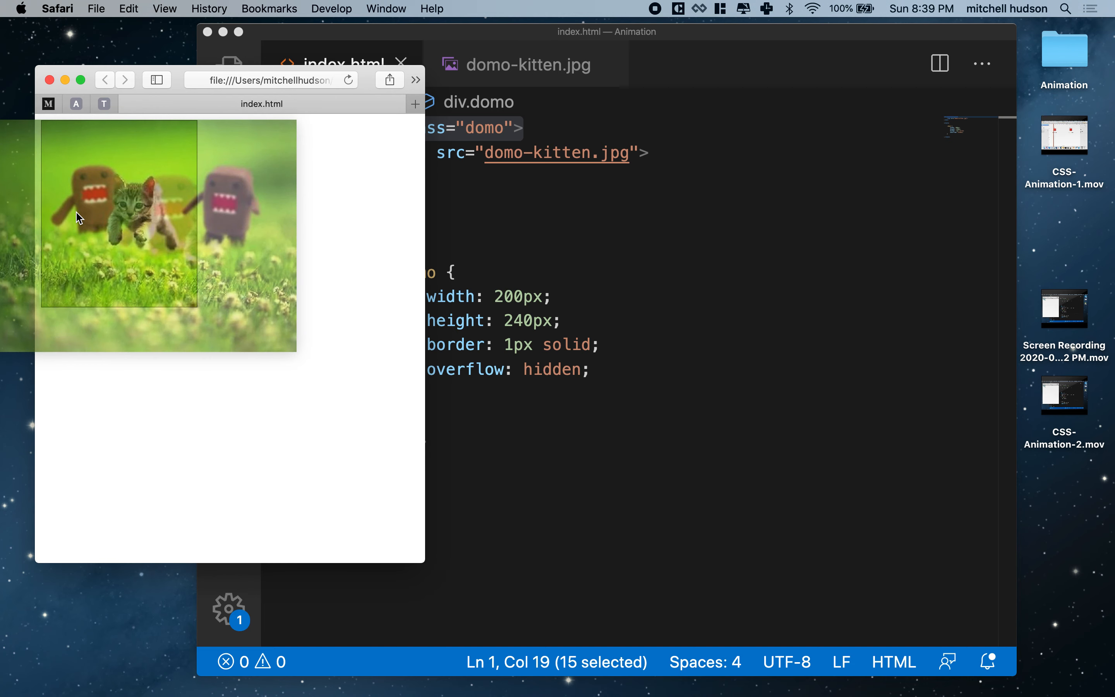
click(545, 404)
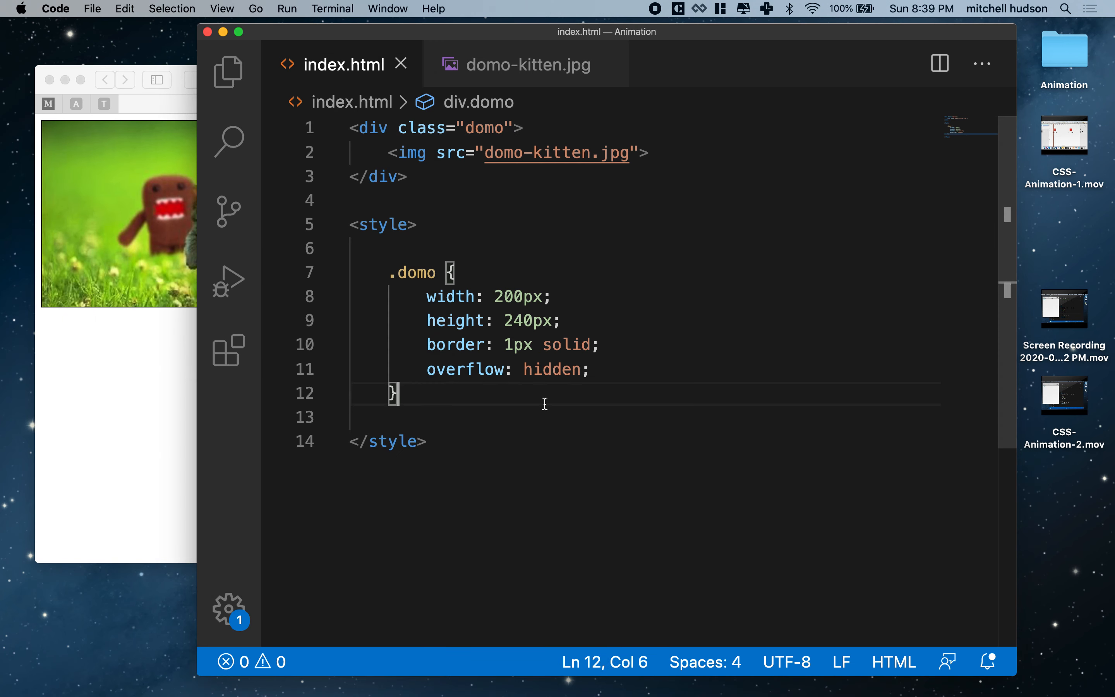
Step: Add position: relative to the .domo rule
key(Enter)
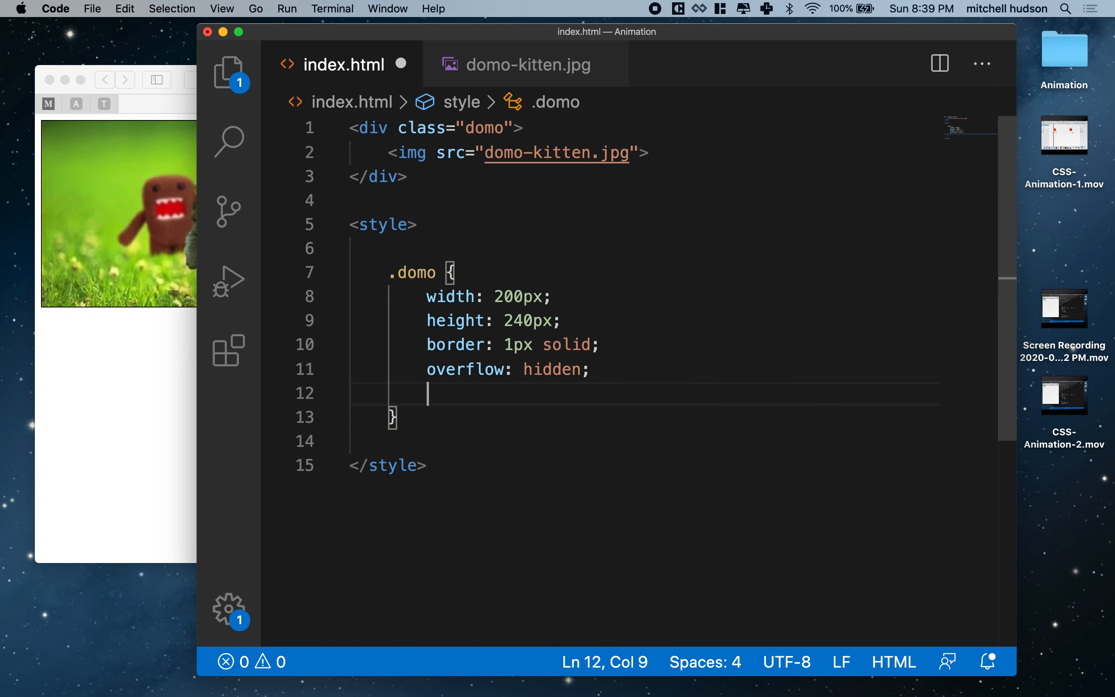
text(posi)
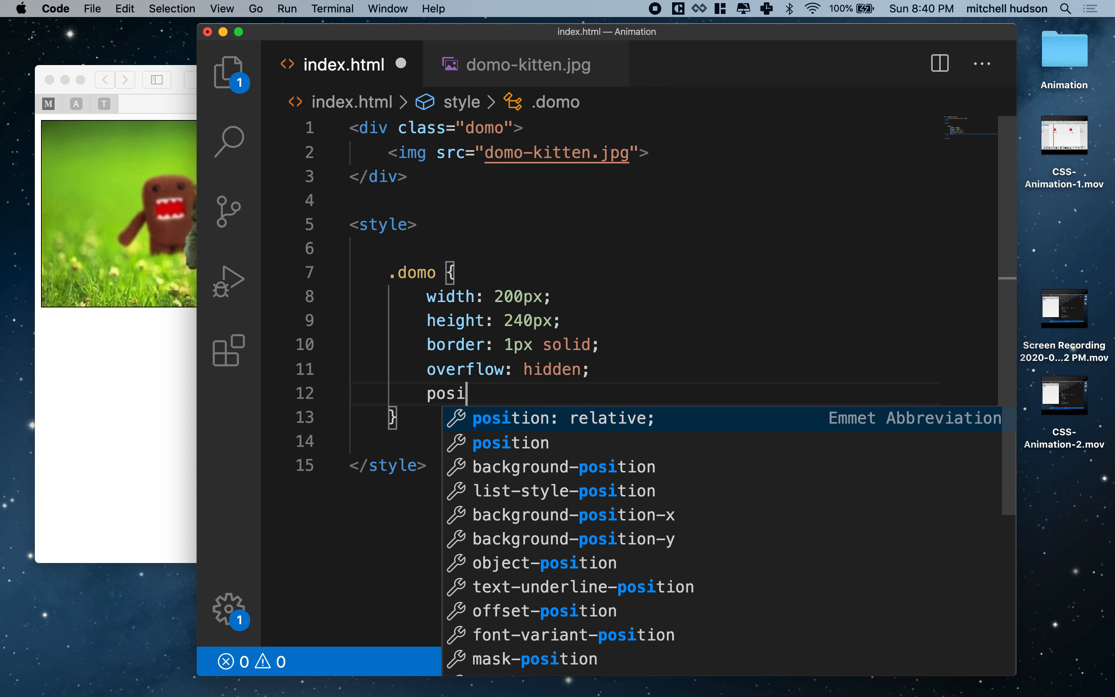
text(tion: rel;)
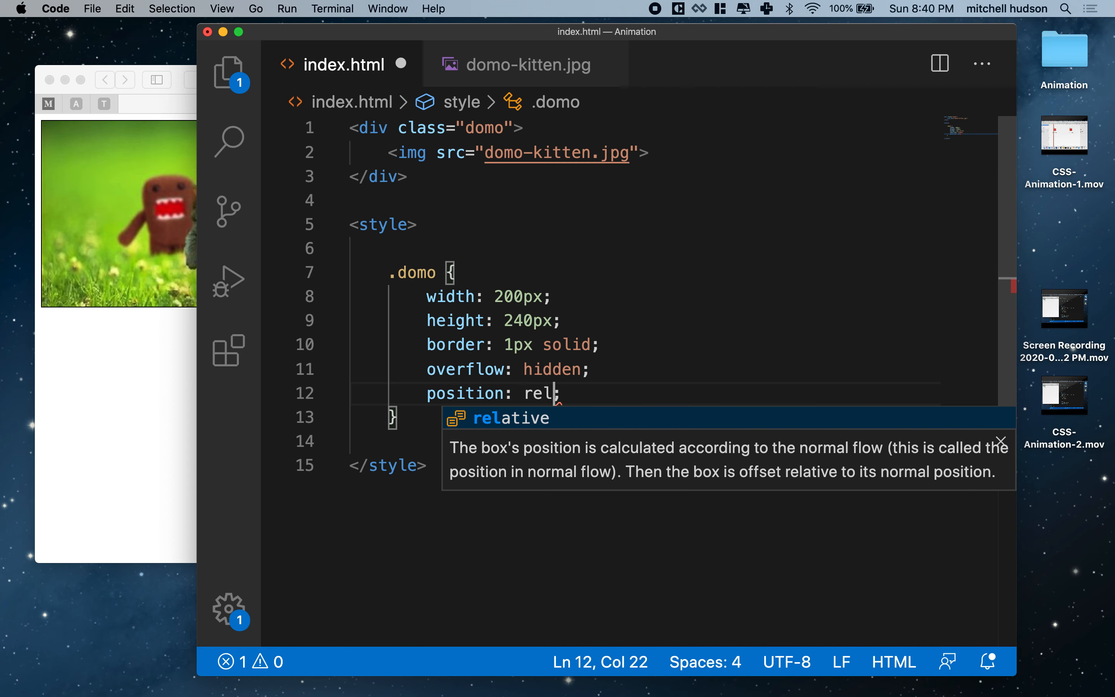
key(Tab)
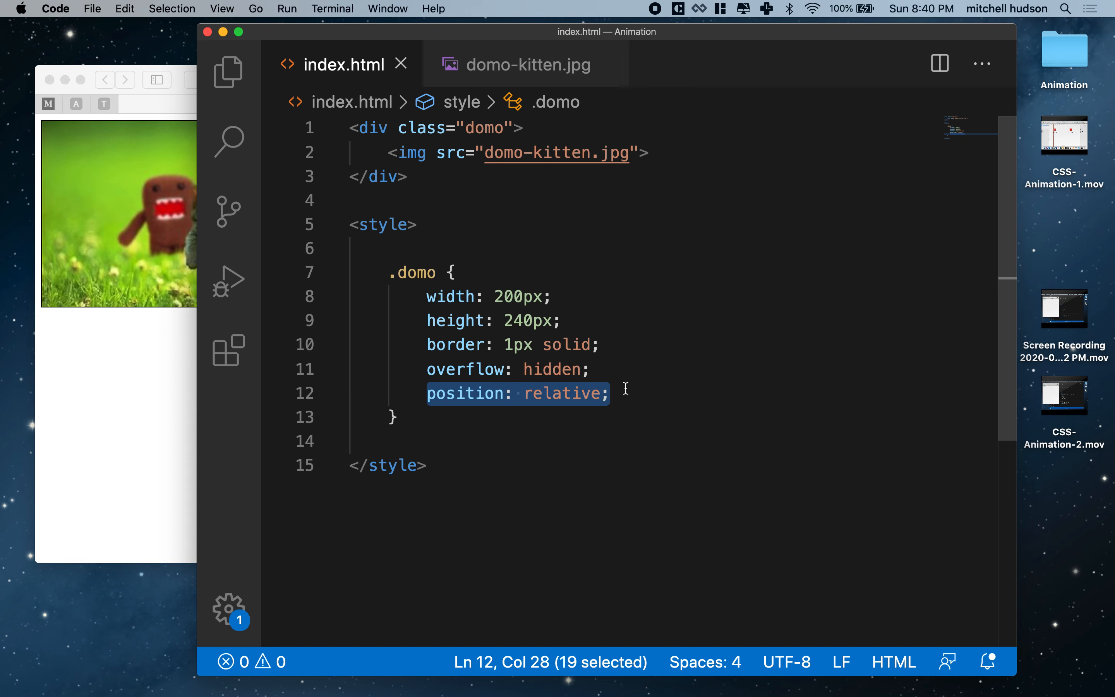
Step: Highlight the img element inside the div and the relative positioning declaration
click(388, 153)
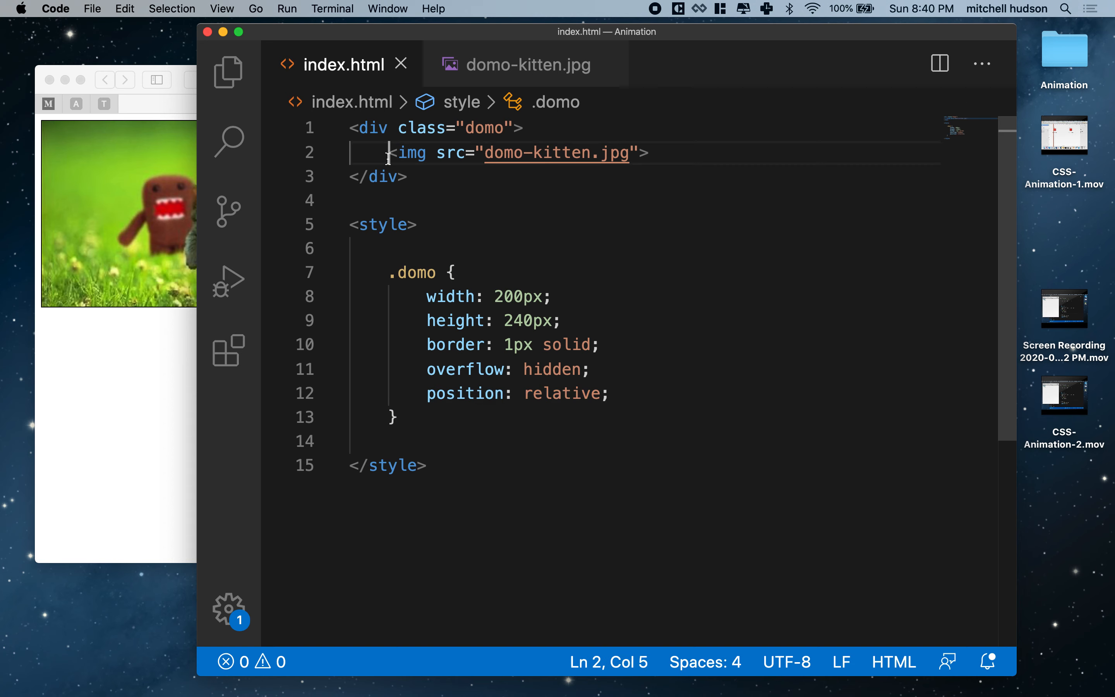
drag(388, 152, 647, 152)
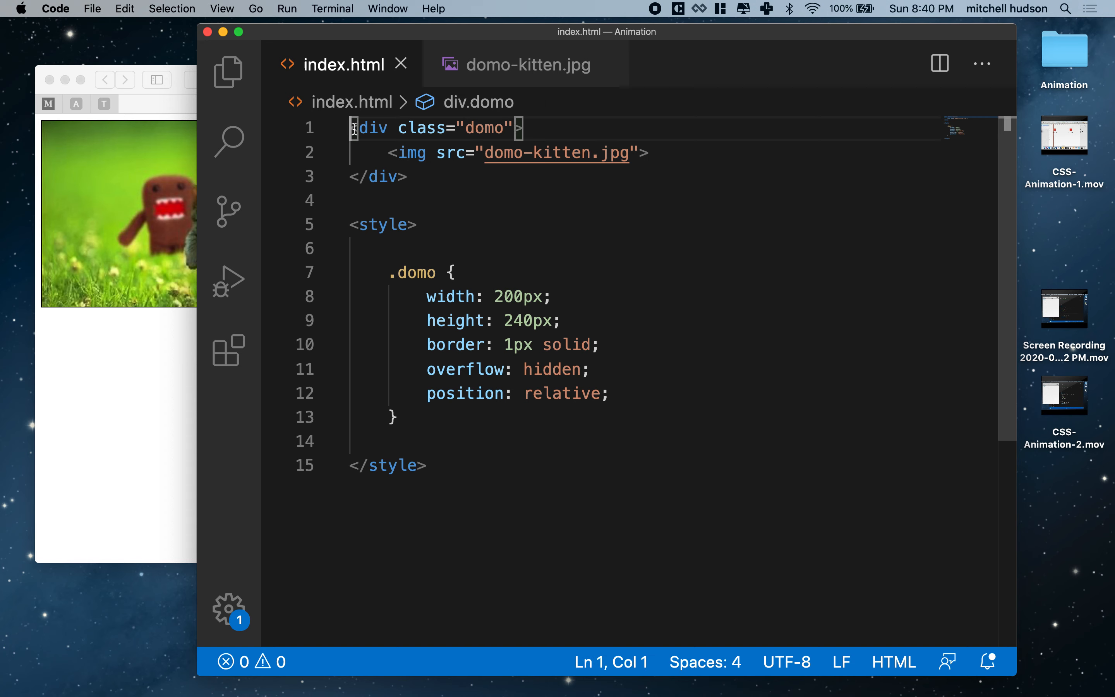
drag(350, 128, 523, 128)
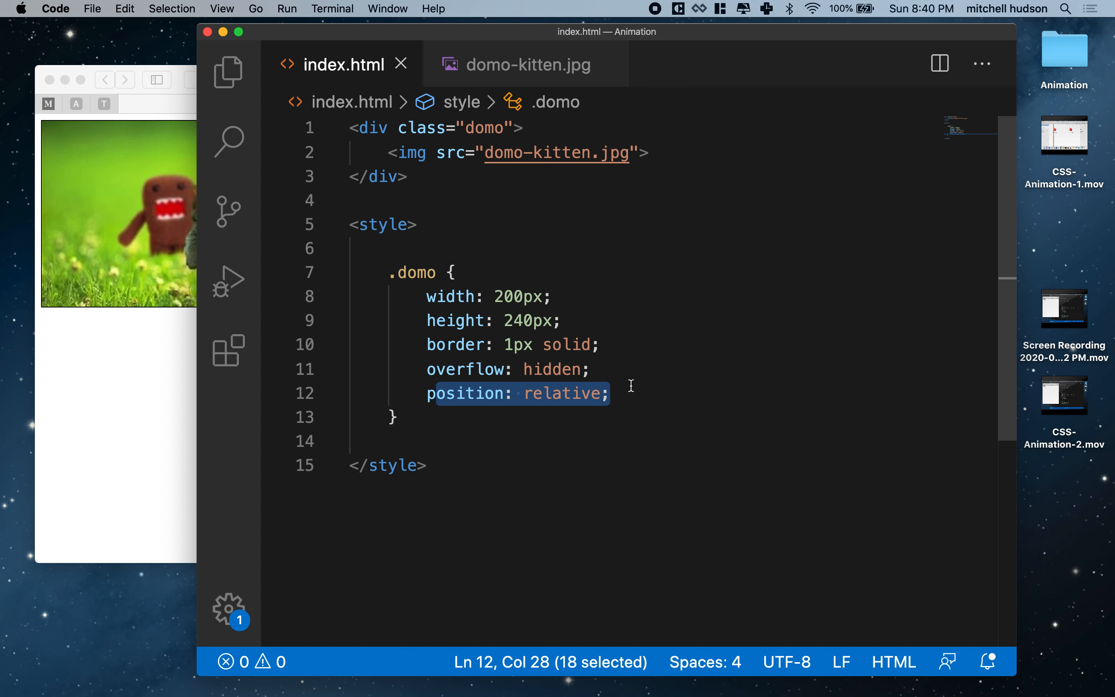
mouse_move(411, 415)
text(.domo >)
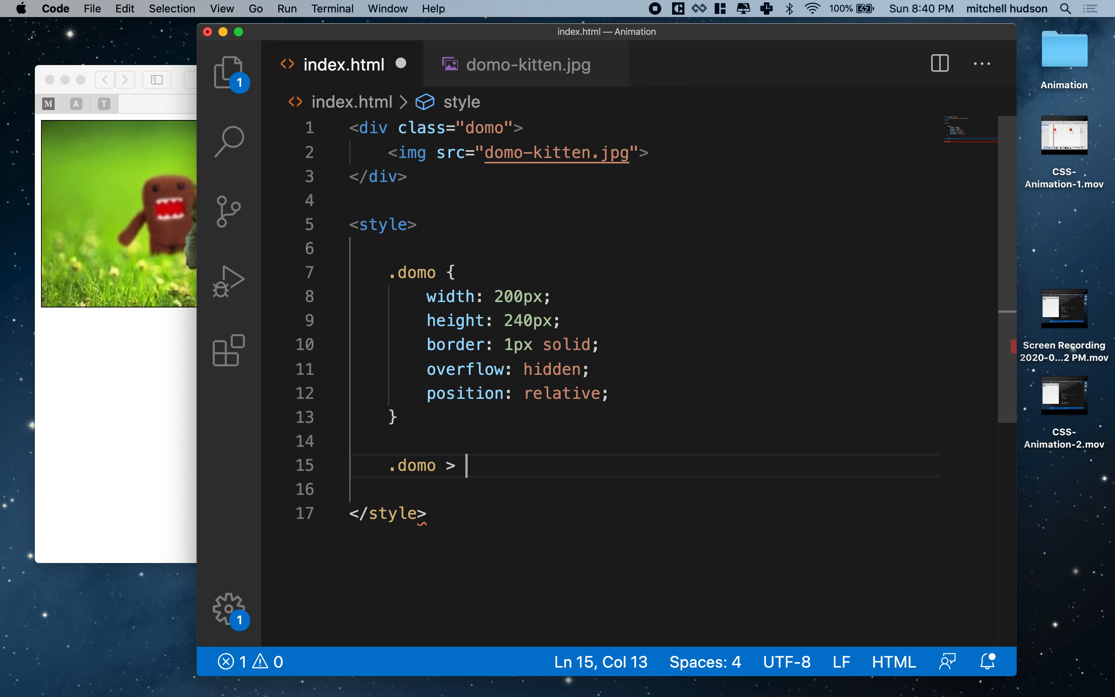
Step: Start a .domo > img rule with position: absolute
text(img)
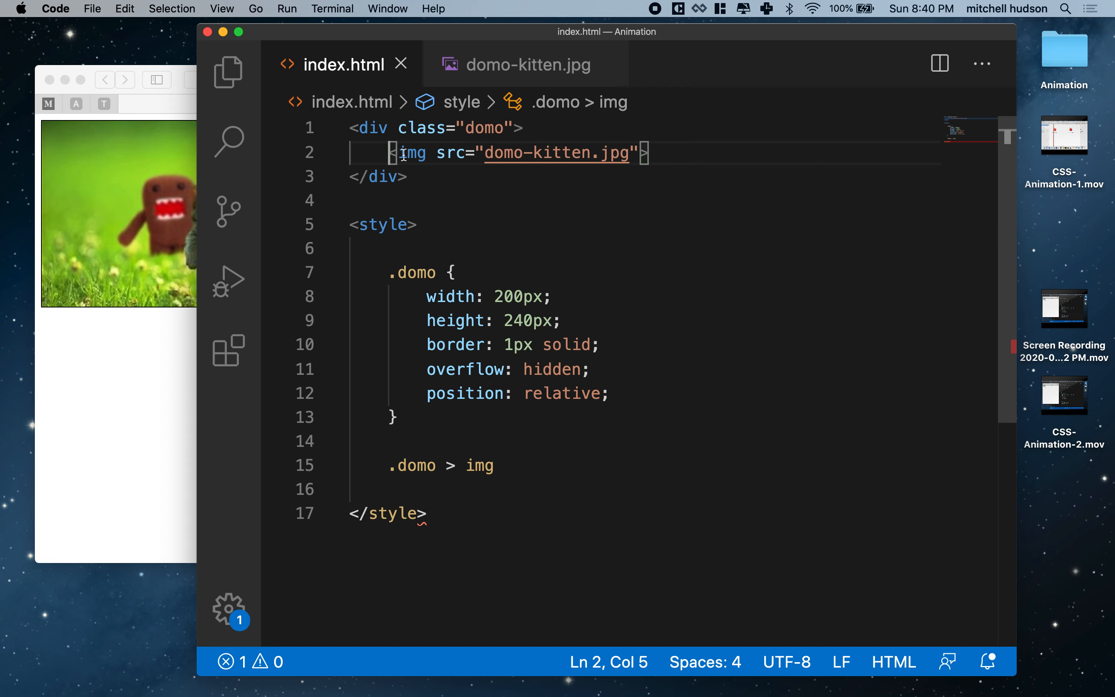
drag(396, 128, 522, 128)
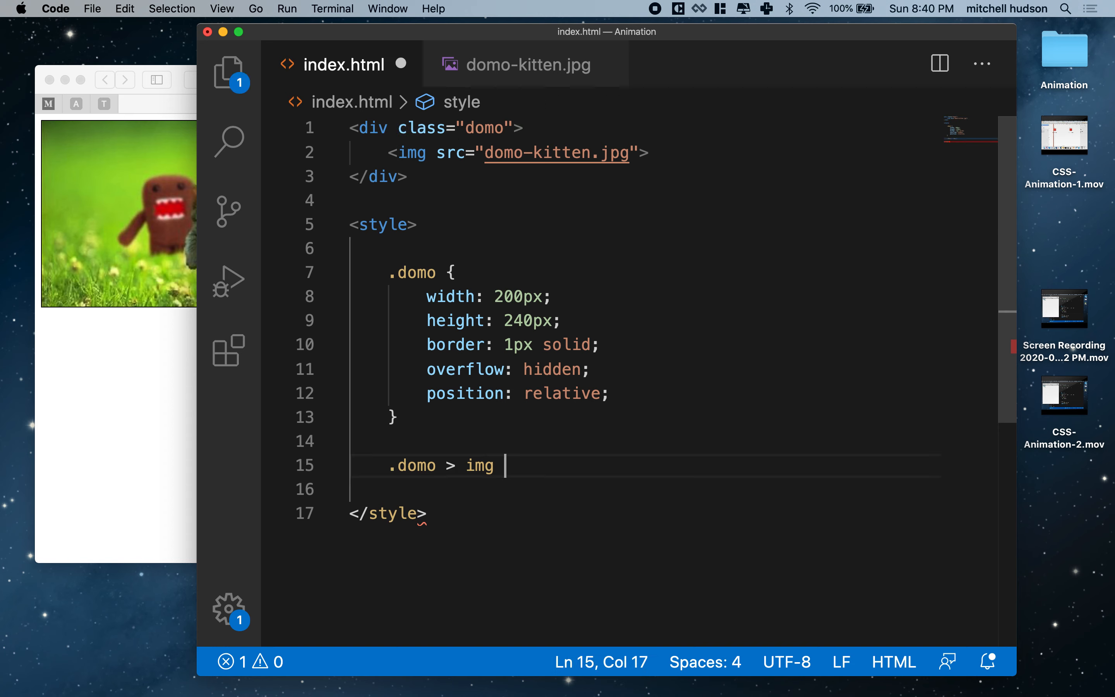
text({)
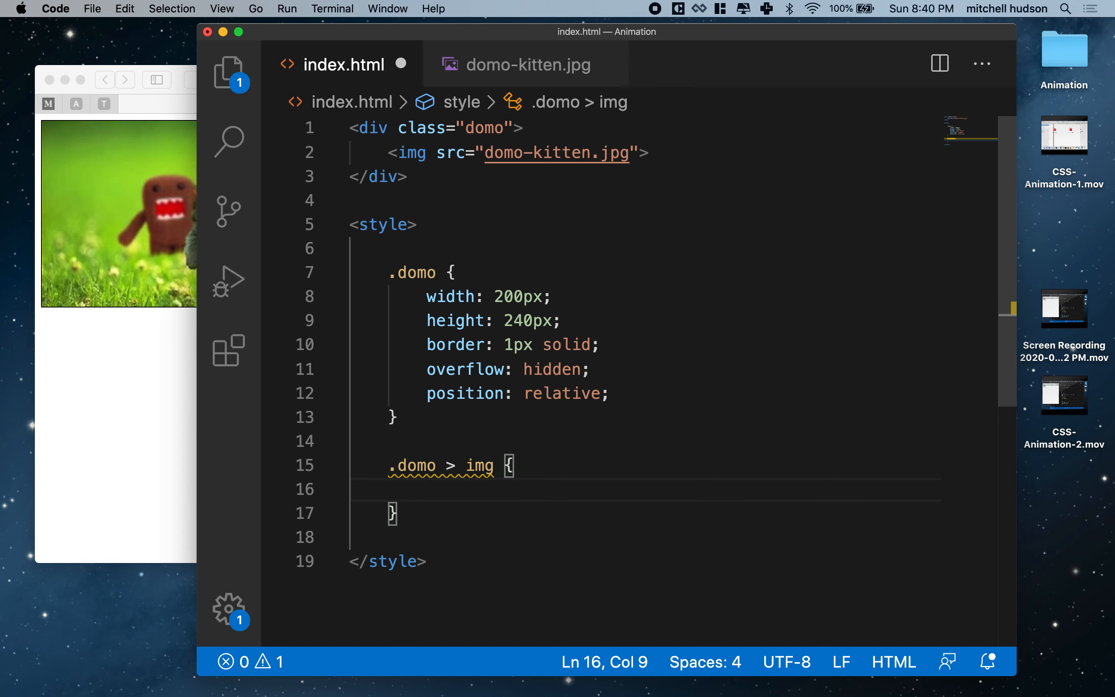
text(p)
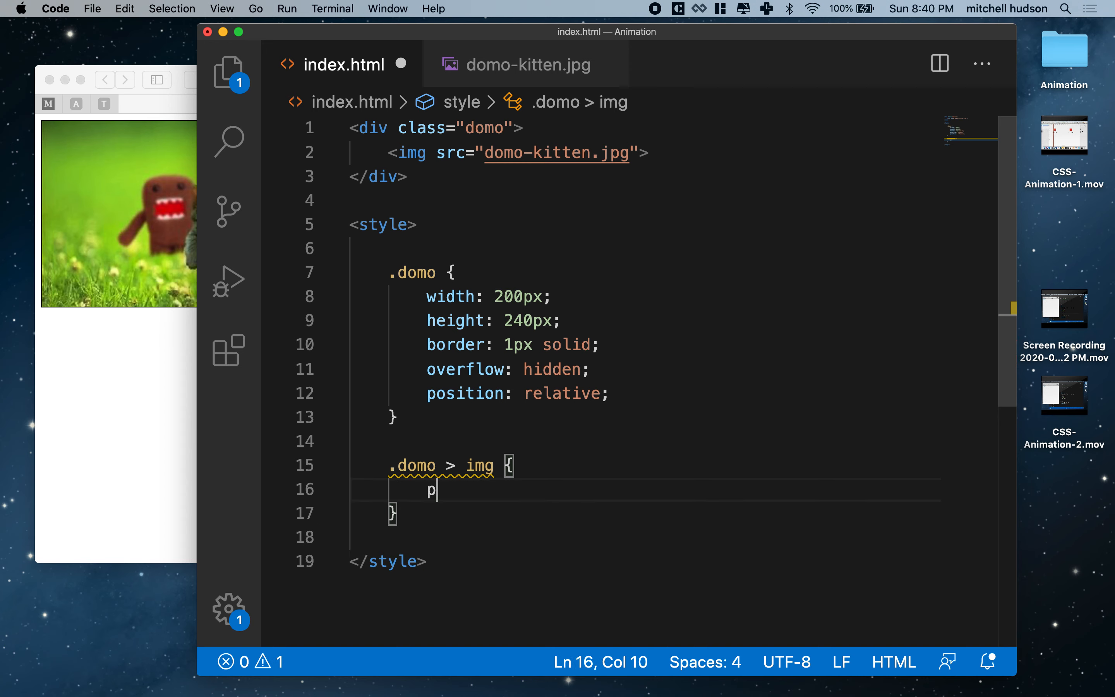
text(osition: ab;)
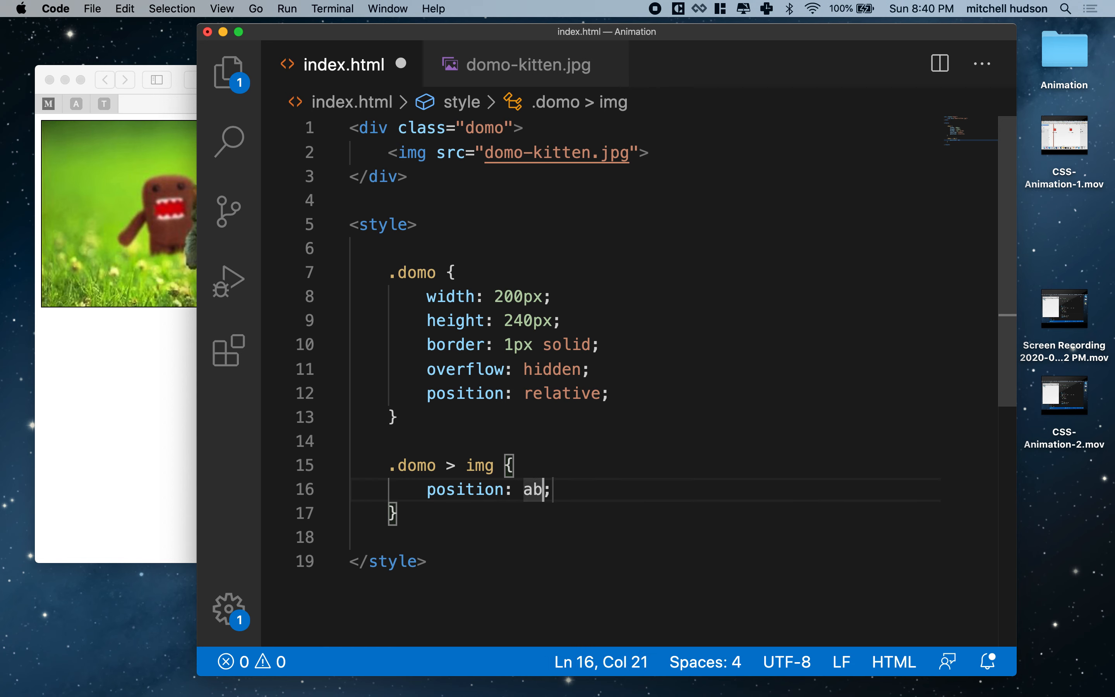
text(solute)
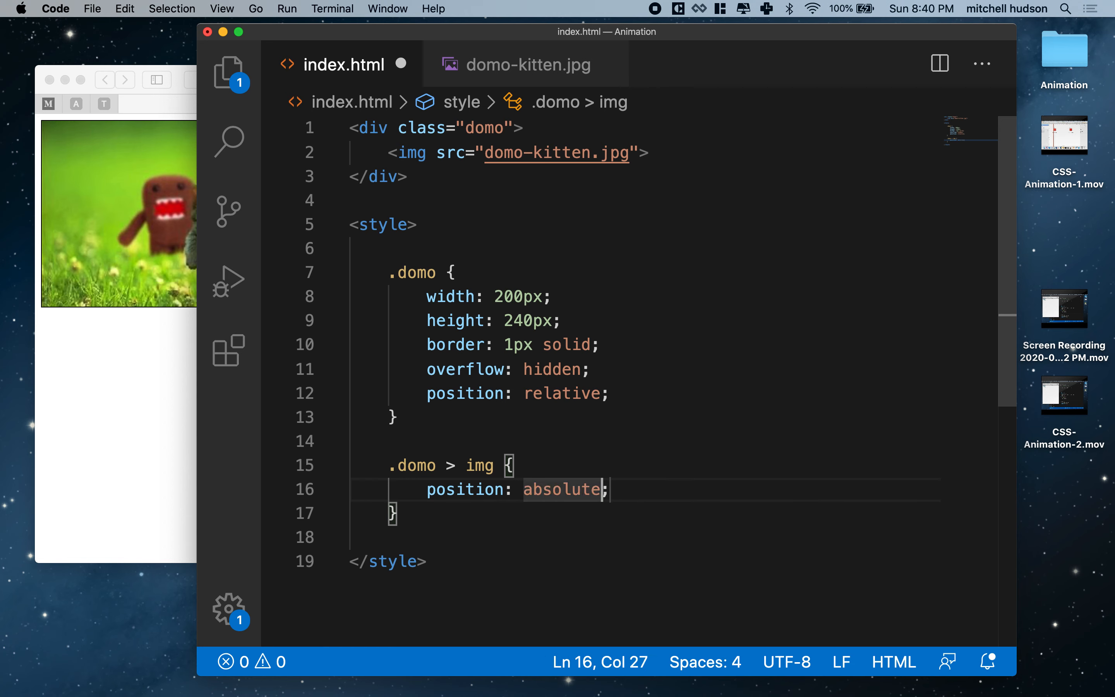
key(Enter)
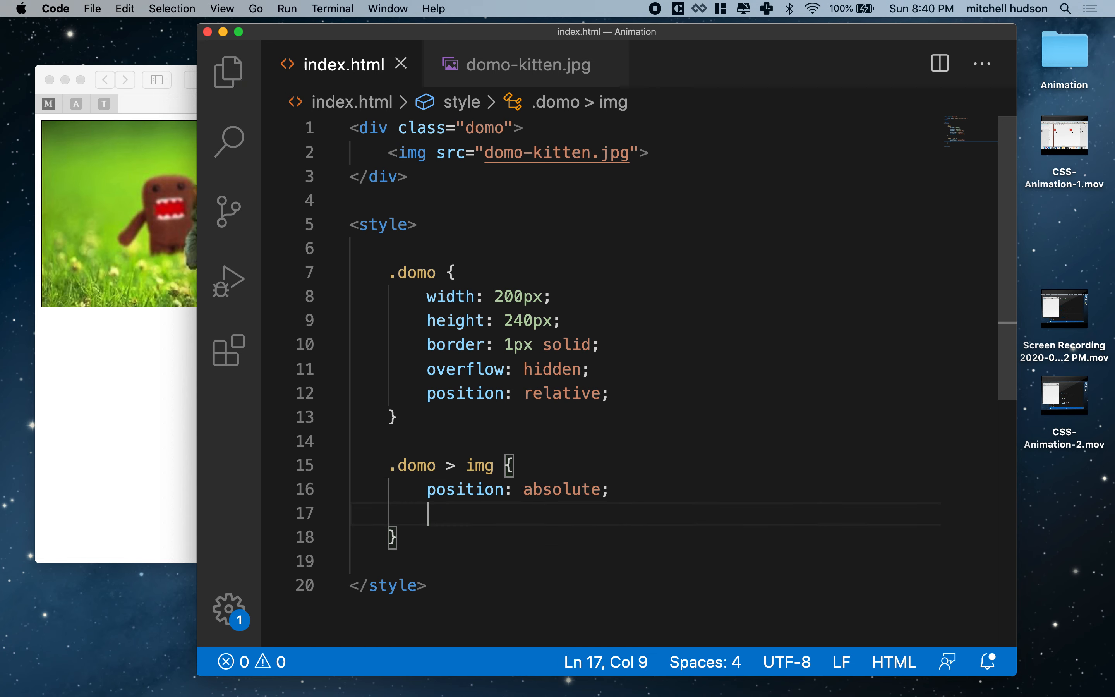
Step: Add left: 50% and top: 50% to the img rule
double_click(563, 393)
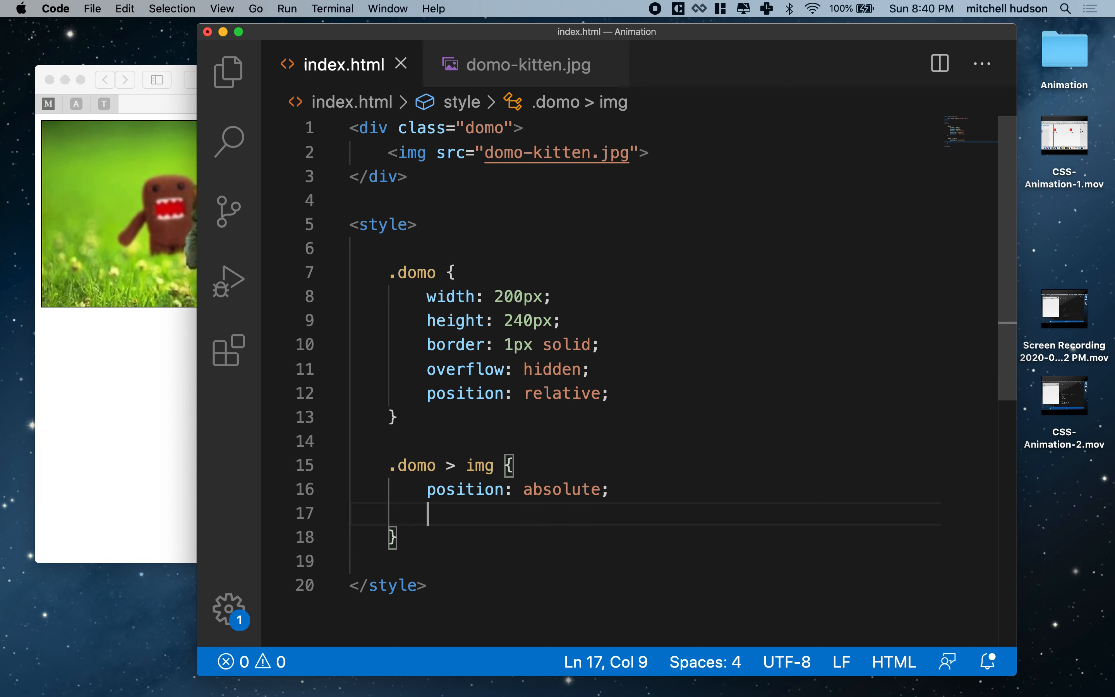
text(left: 50%;)
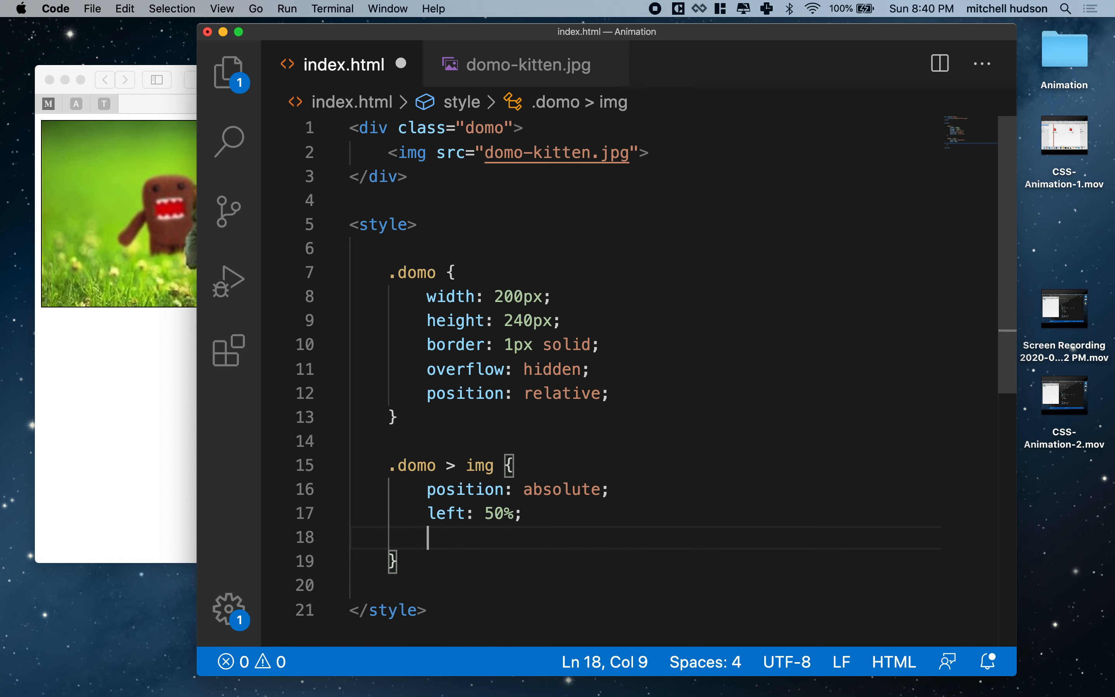
text(top:)
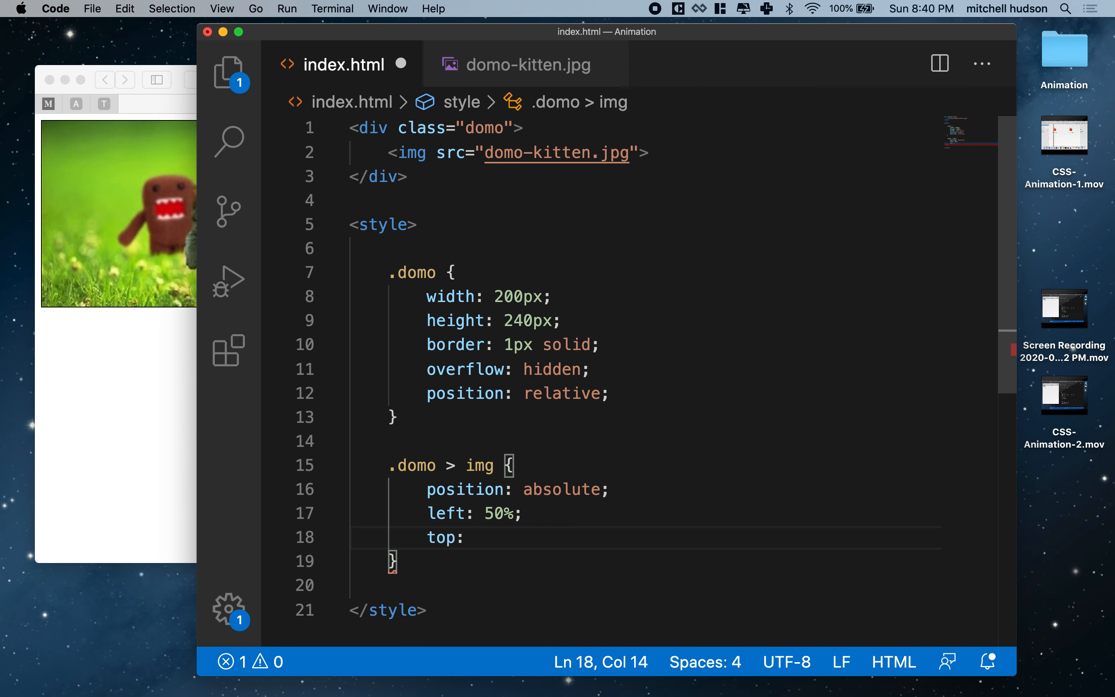
text(50%;)
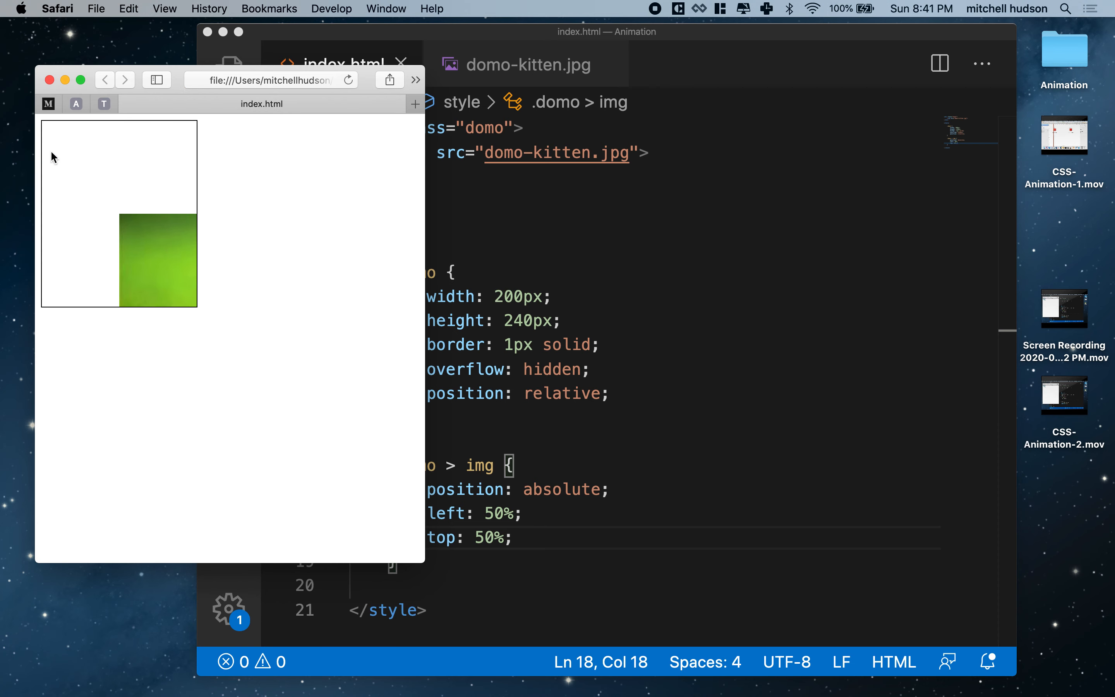
mouse_move(124, 240)
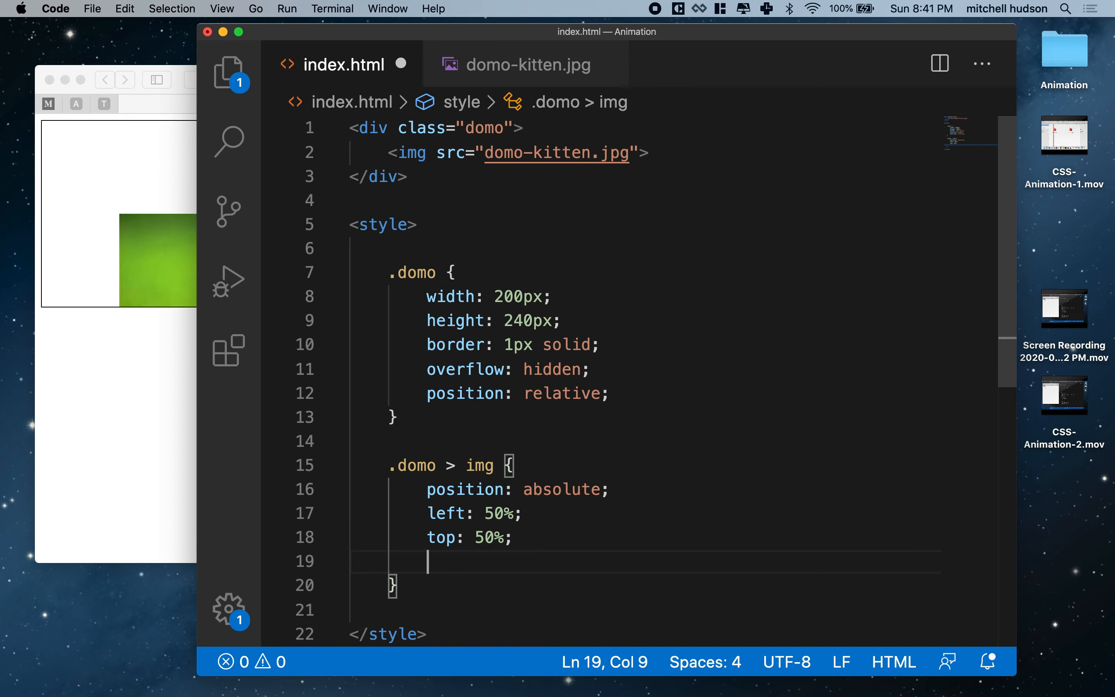
Step: Add transform: translate(-50%, -50%) to the img rule so the kitten centres in the box
text(trans)
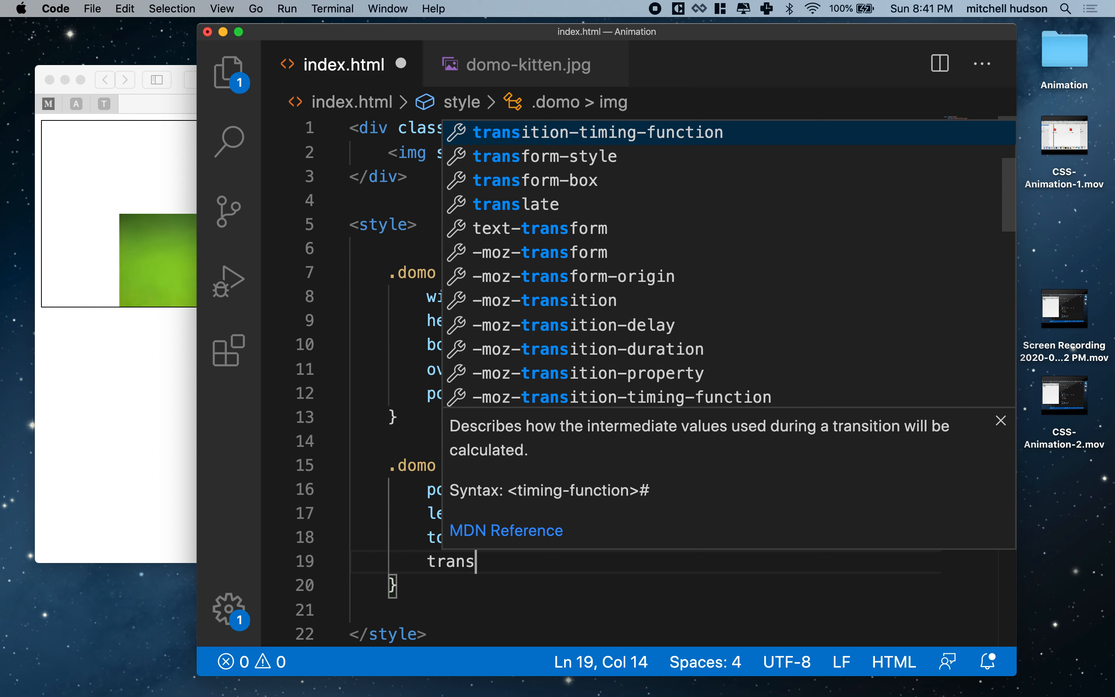
text(form:)
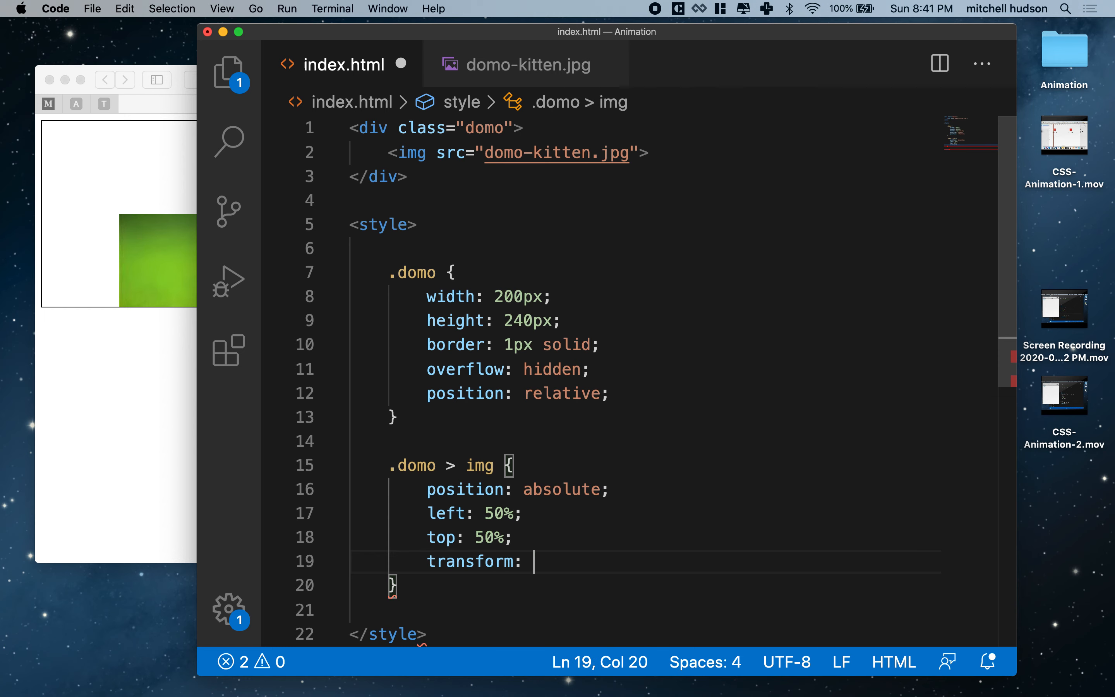
text(translate(-)
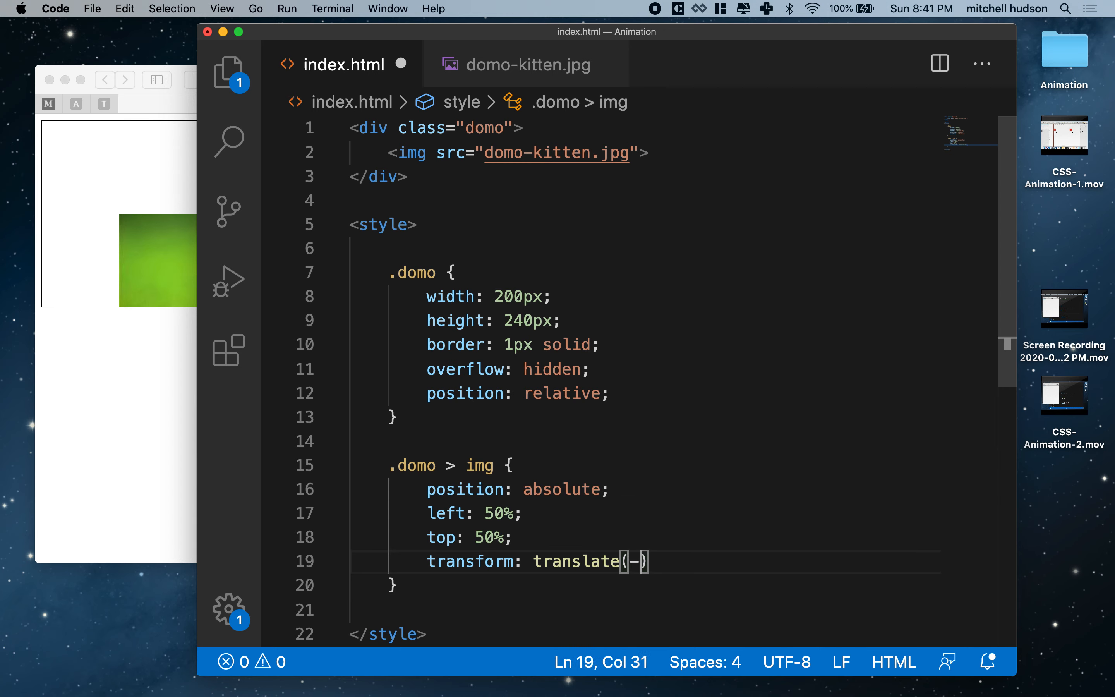
text(50%,)
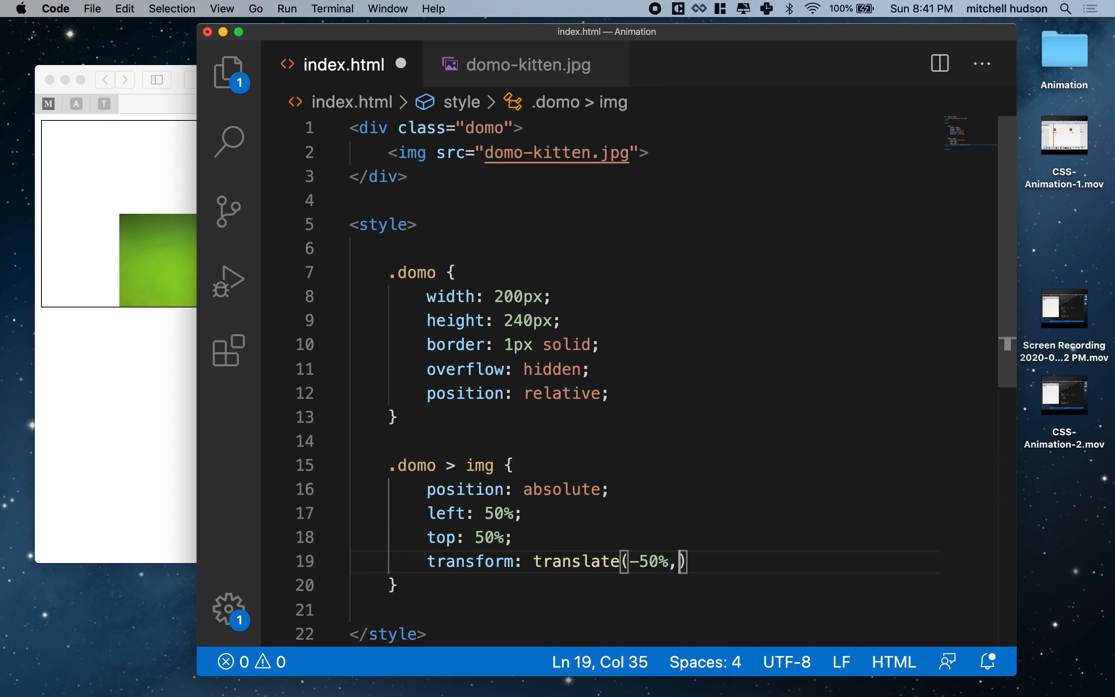
text(-)
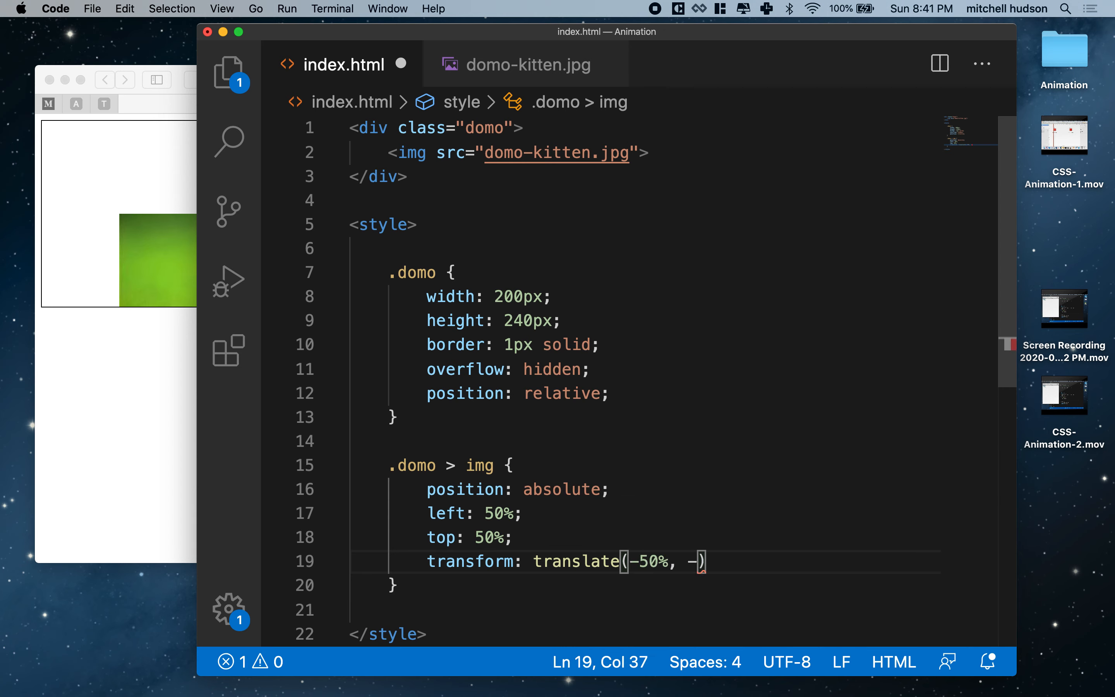
text(50%)
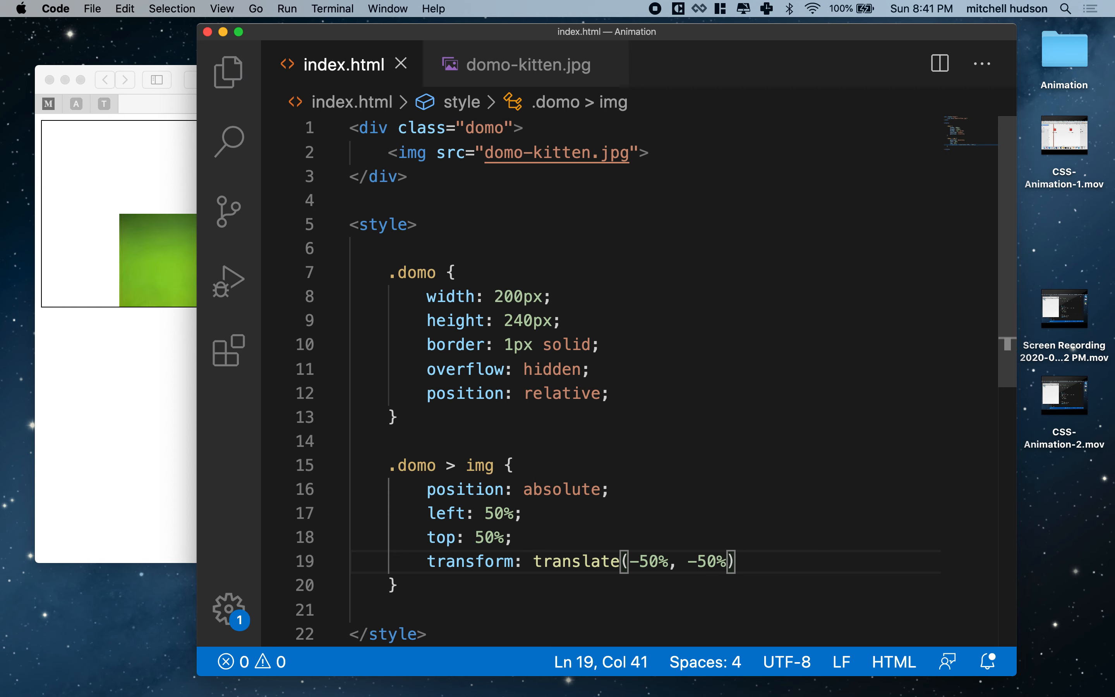
double_click(546, 560)
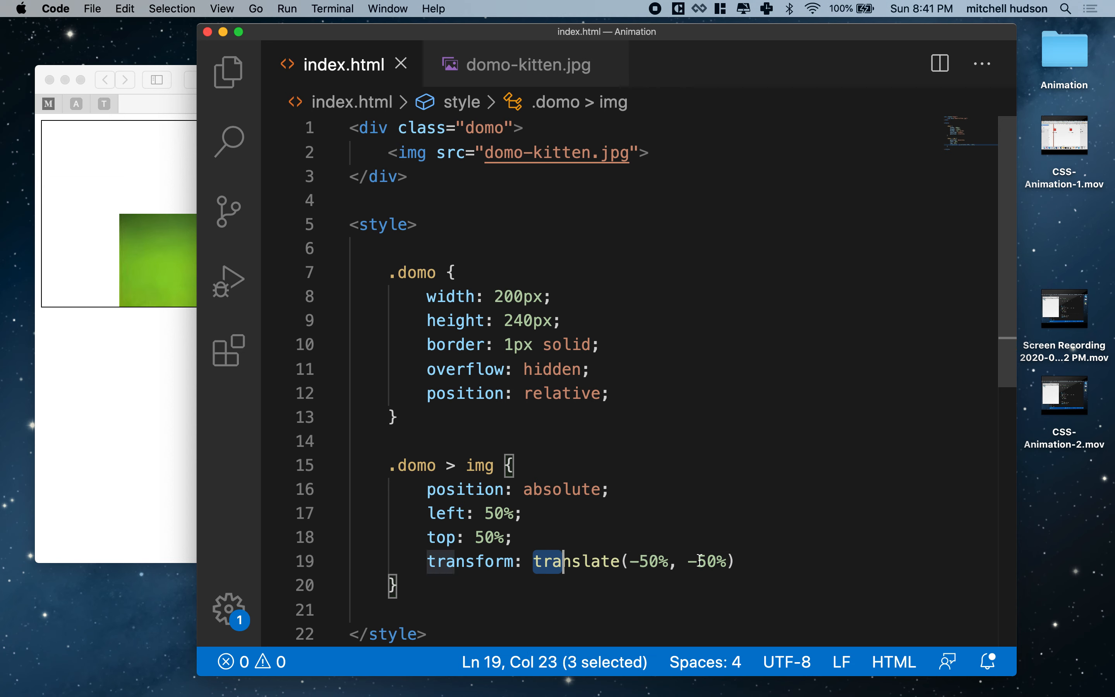
drag(536, 561, 734, 561)
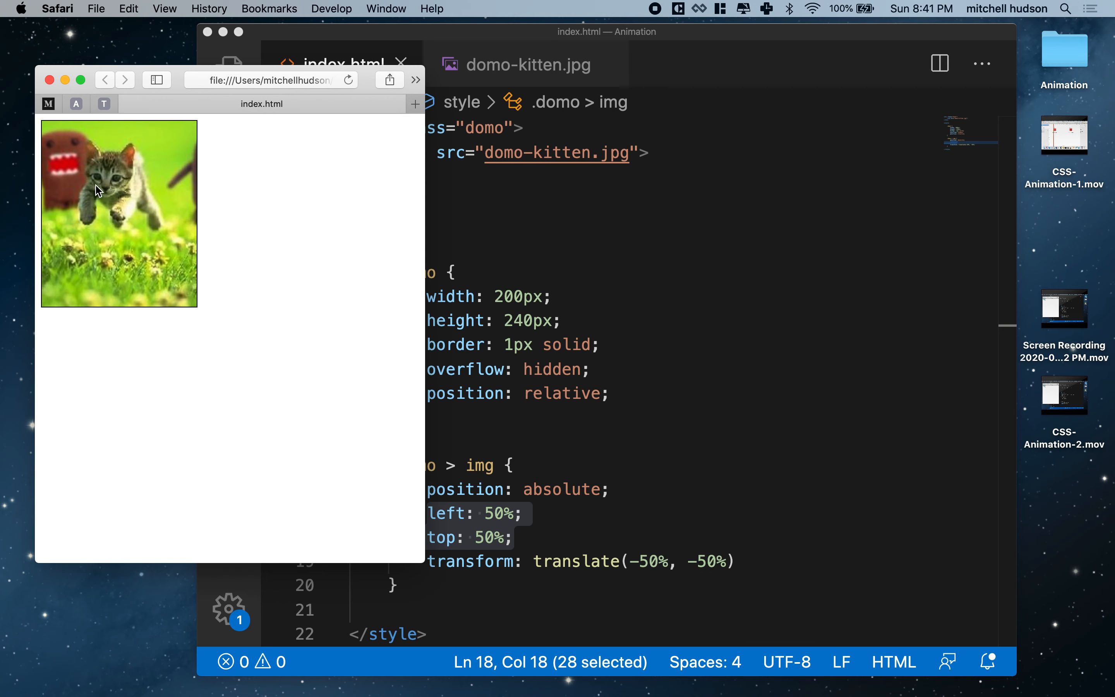
mouse_move(127, 216)
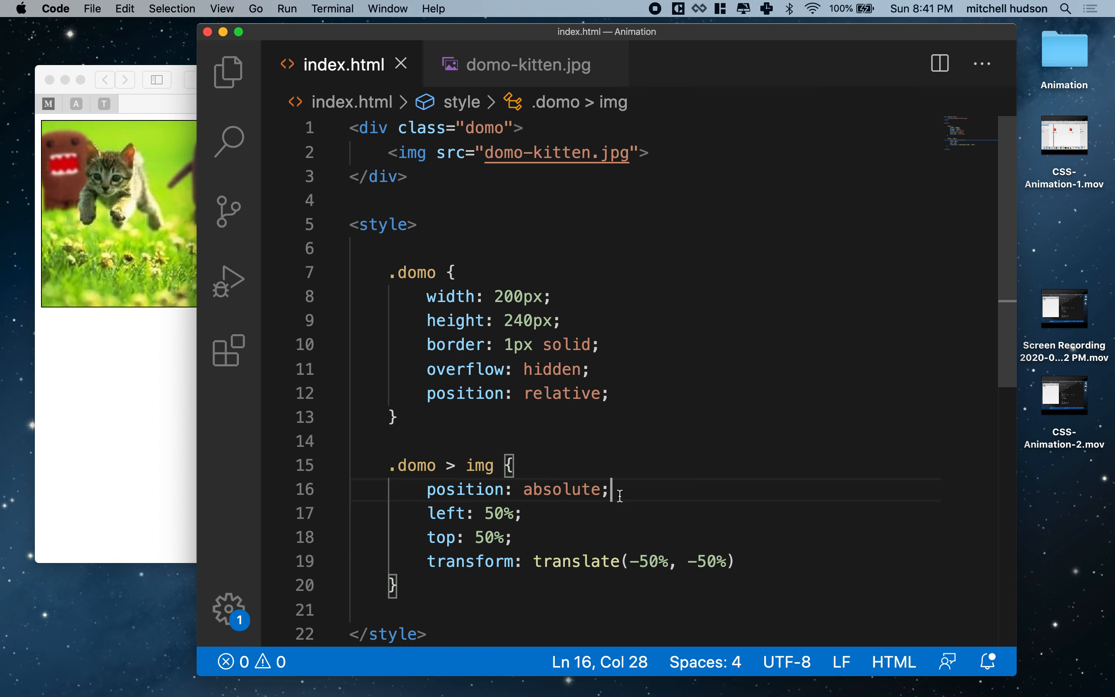
Step: Chain scale(0.75) and rotate(0) onto the img transform and check the smaller kitten in Safari
click(732, 561)
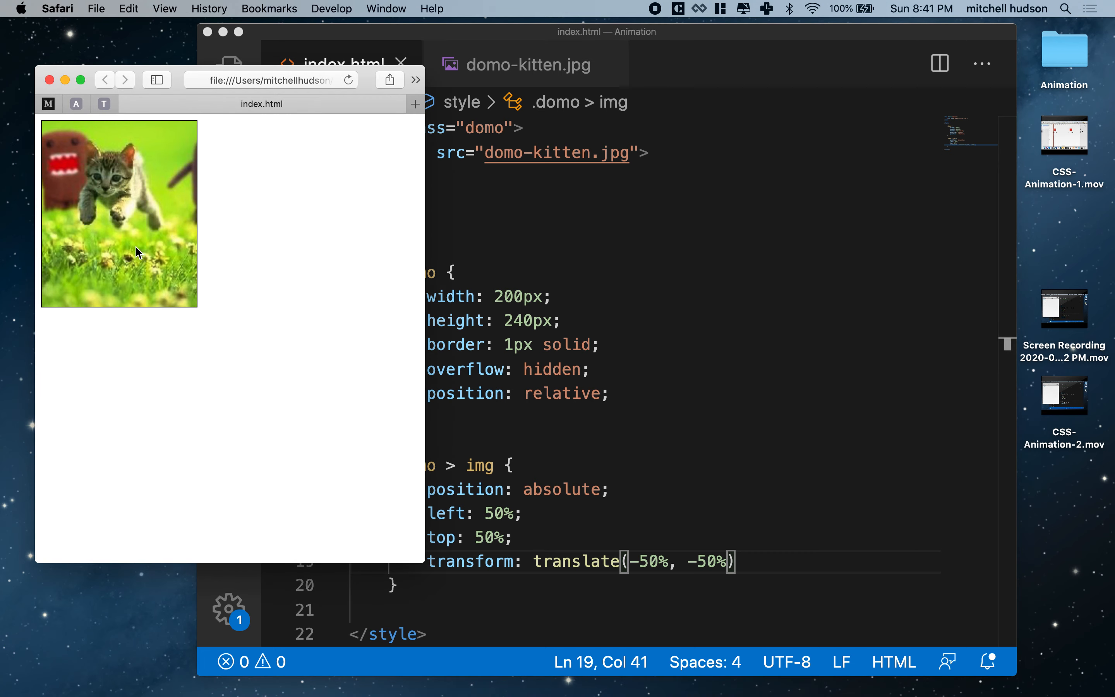
mouse_move(607, 498)
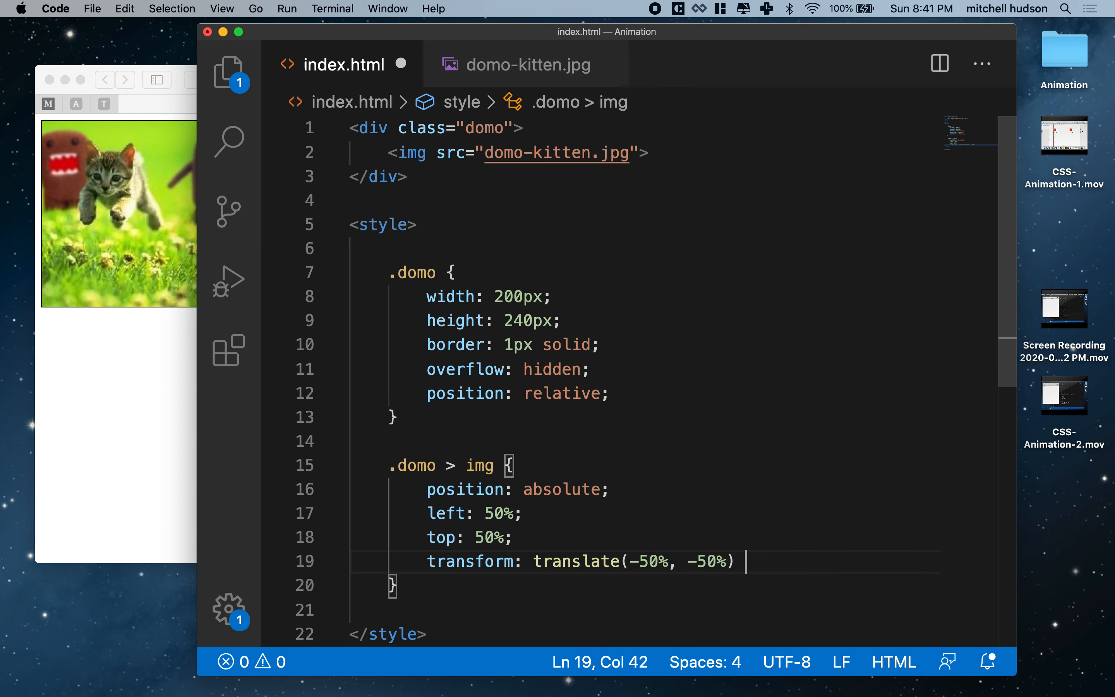
text(scale())
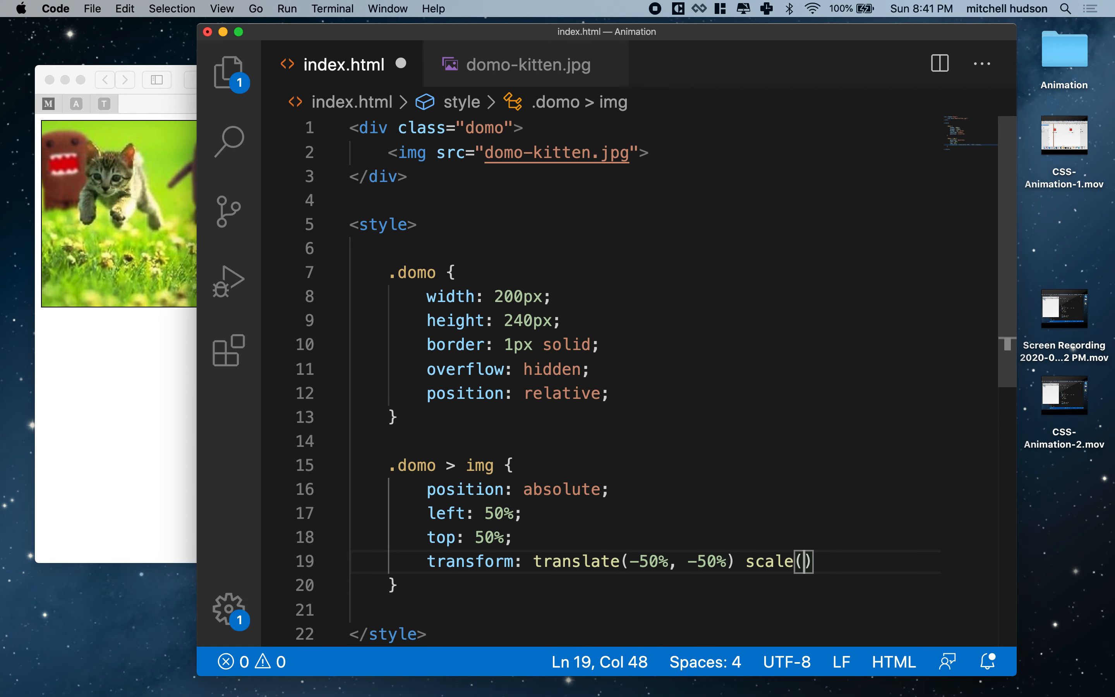
text(0.75)
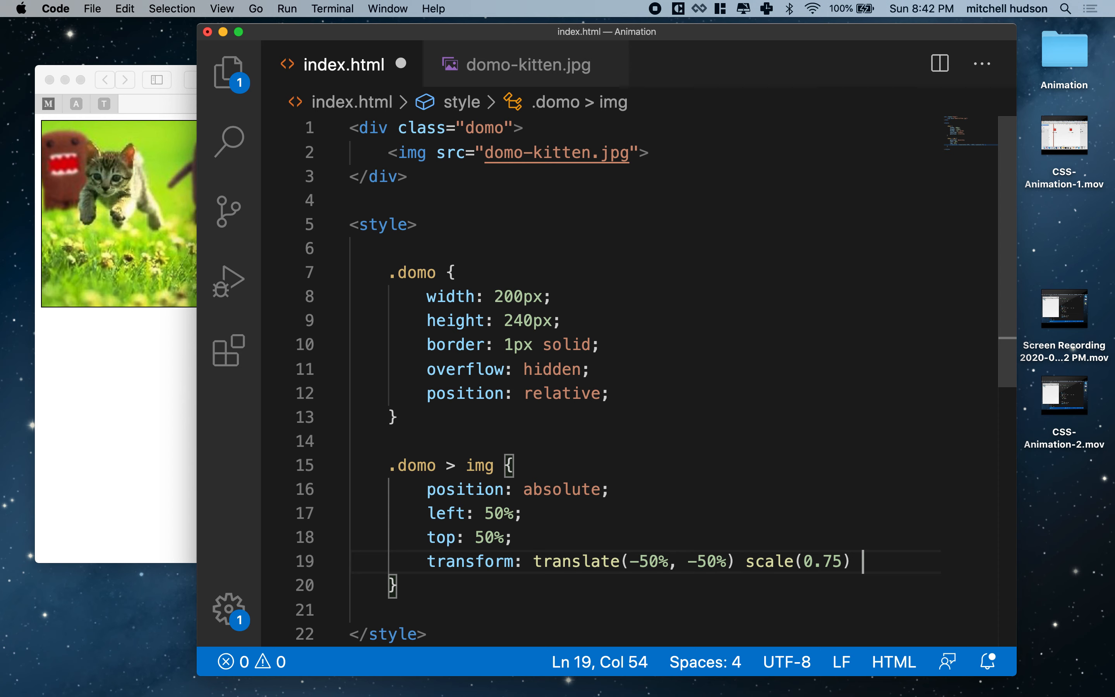
text(rotate(0)
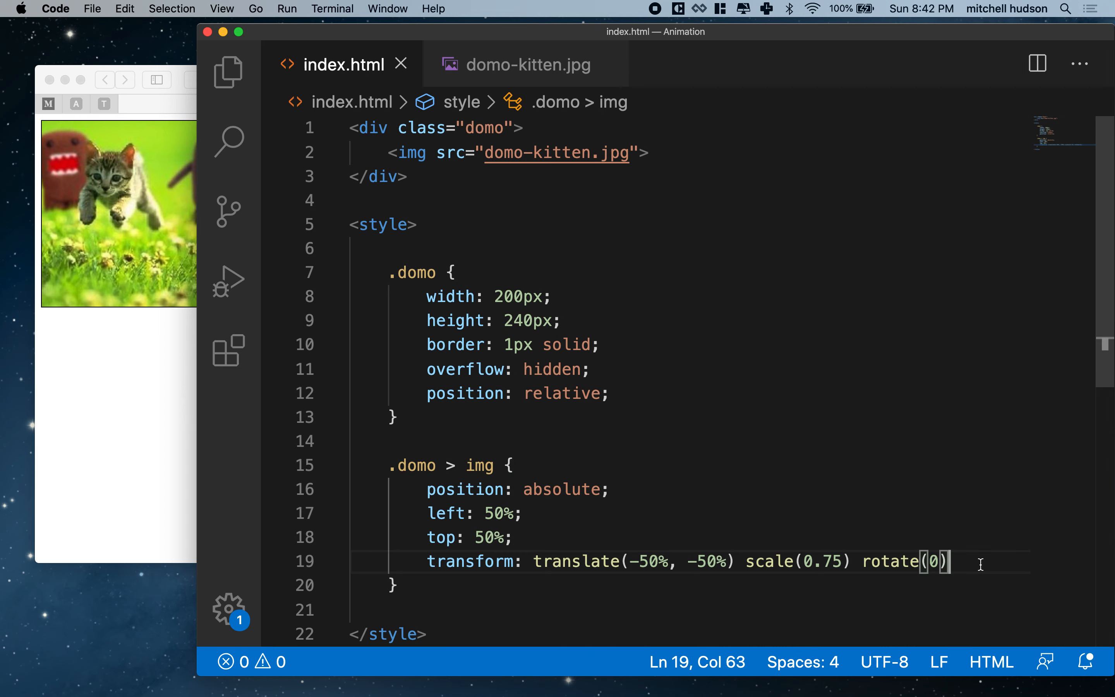
text(;)
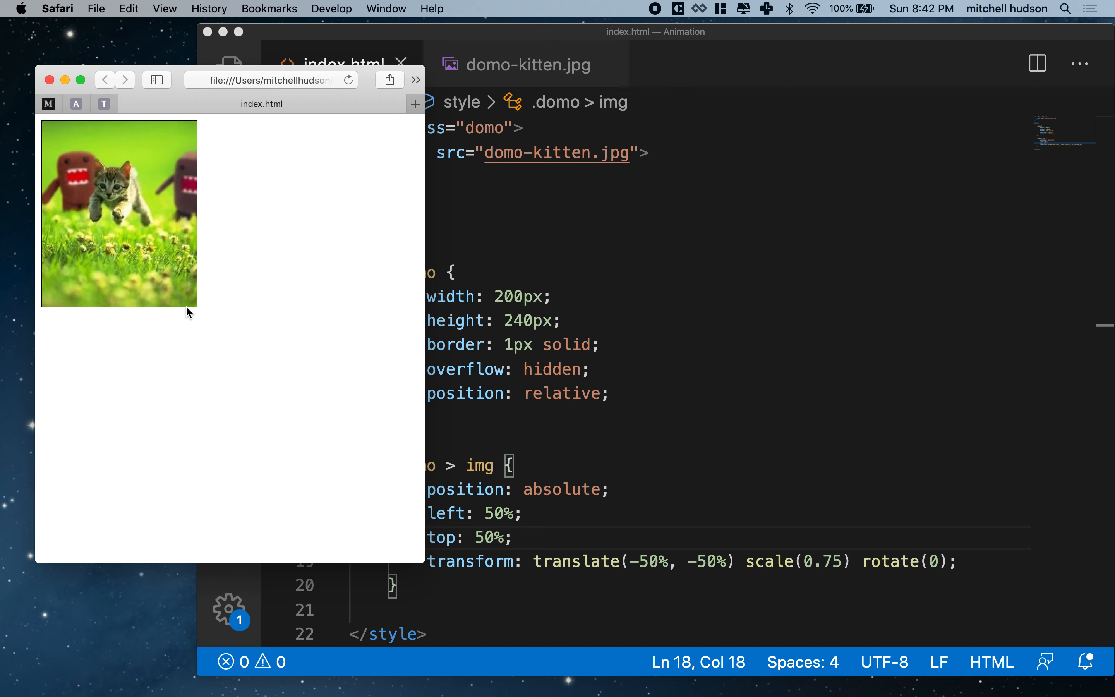
Step: Start a .domo:hover > img rule below the image rule
click(436, 466)
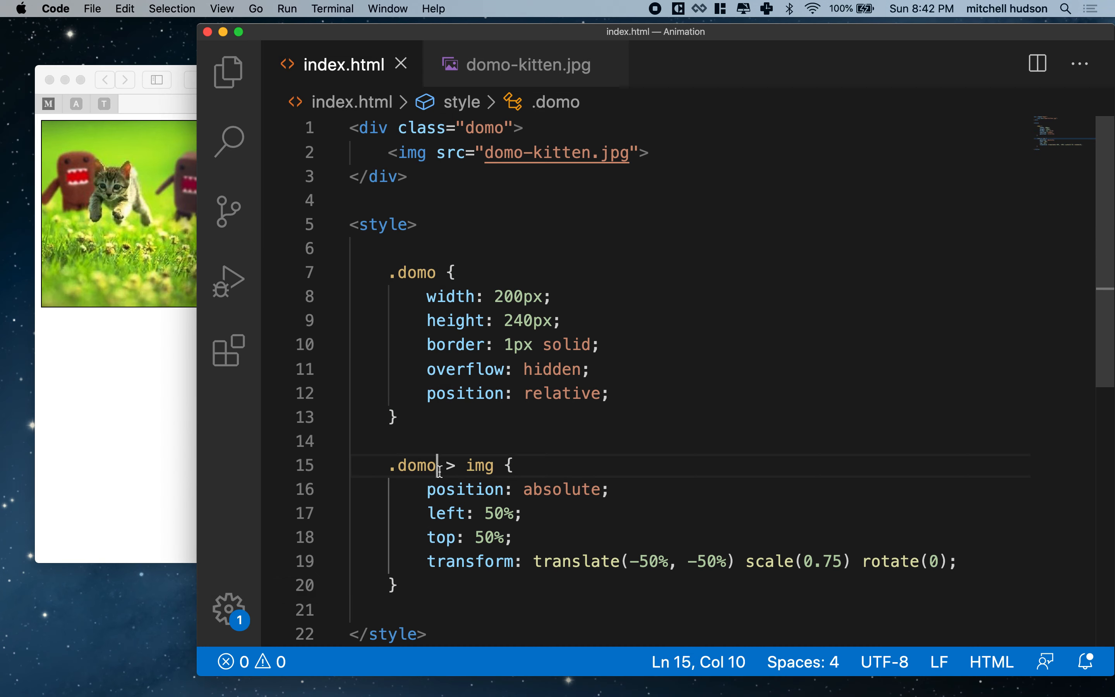
double_click(412, 466)
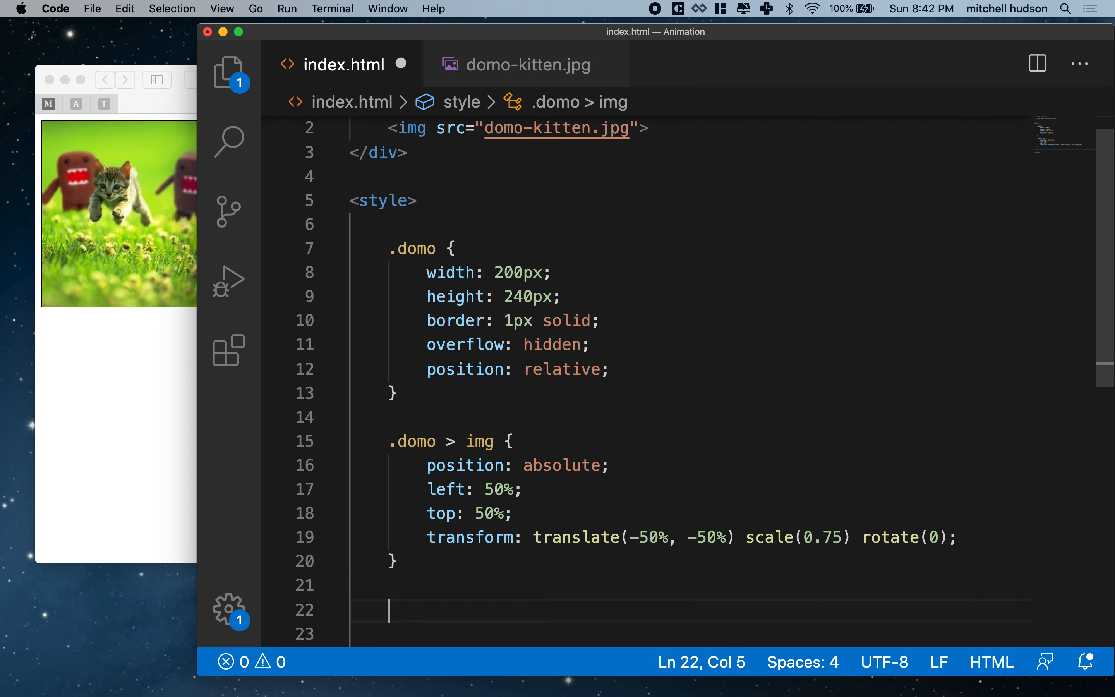
text(.domo)
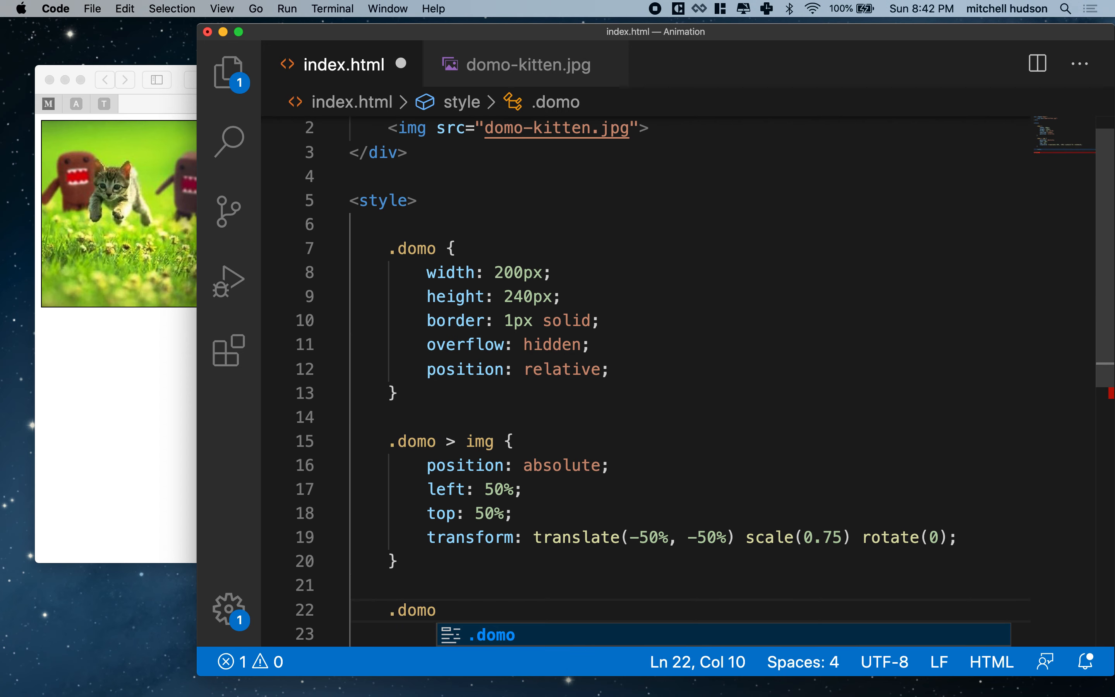
text(:hover)
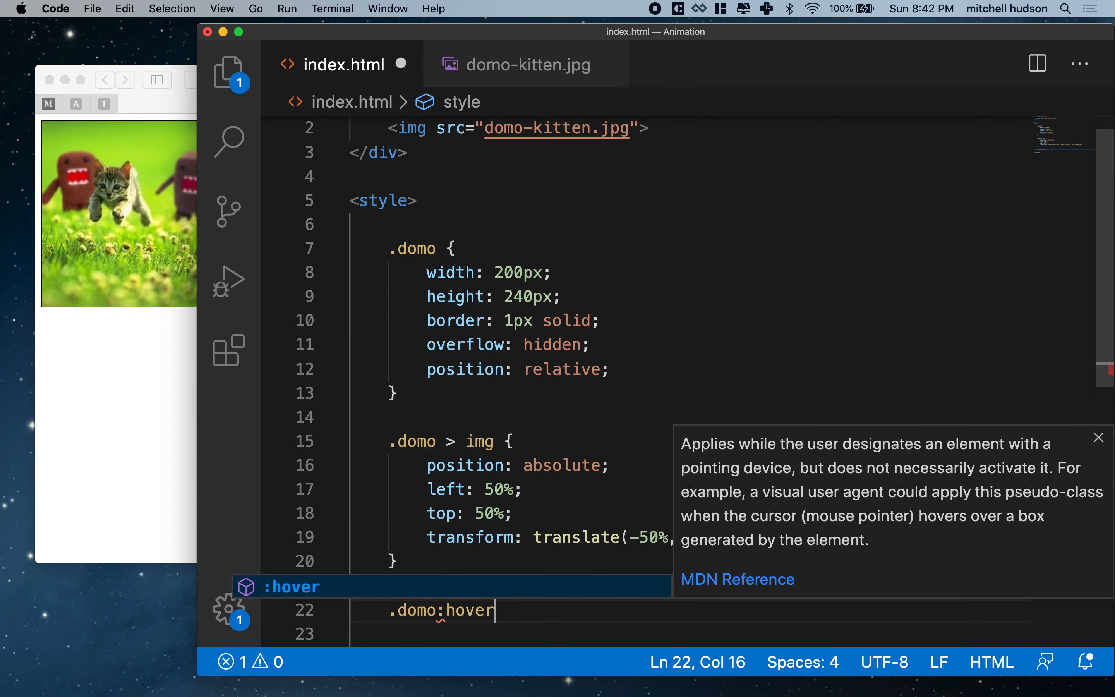
text(> i)
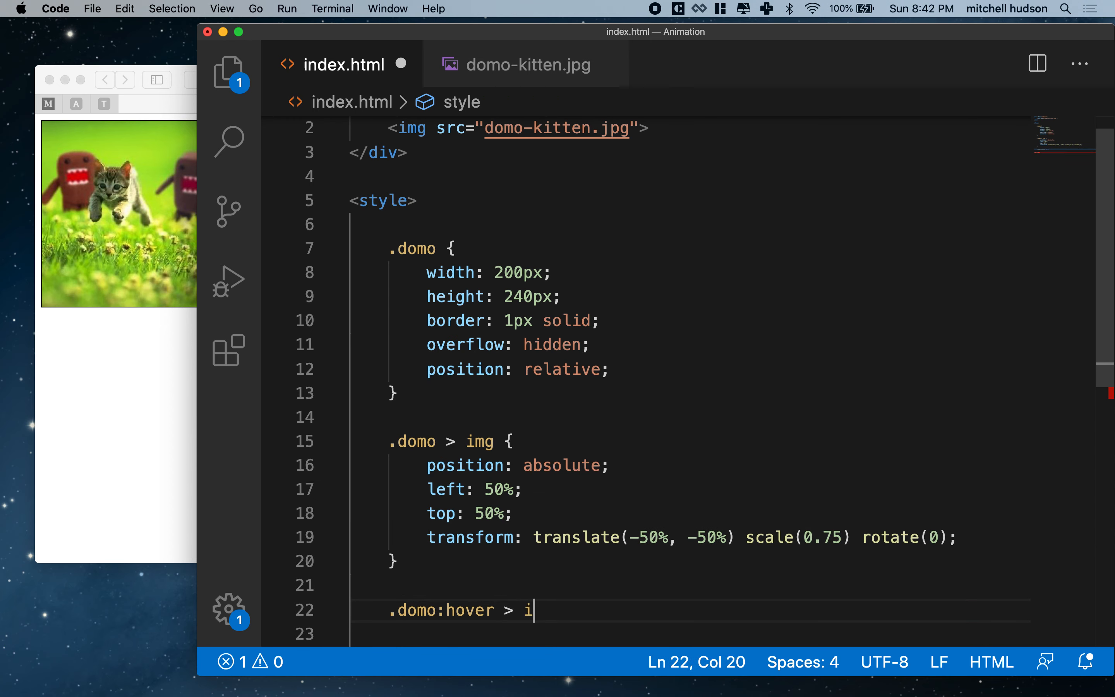
text(mg {)
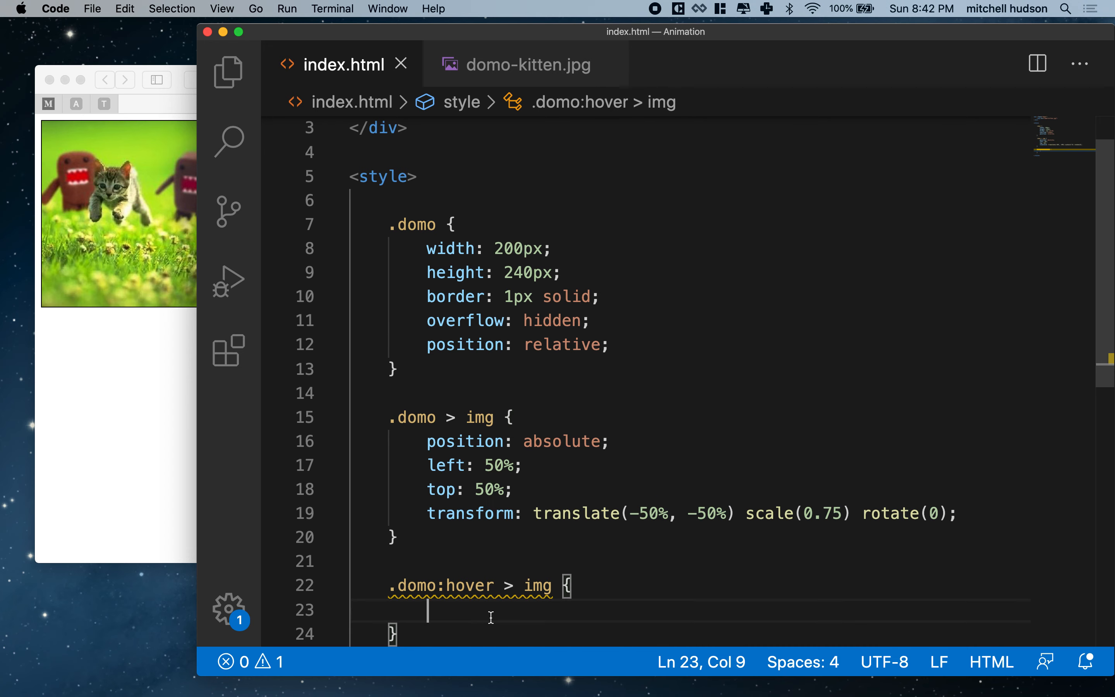
Step: Give the hover rule transform translate(-50%, -50%) scale(1.0) rotate(14deg)
text(transform: translate(-50%, -50%) scale(0.75) rotate(0);)
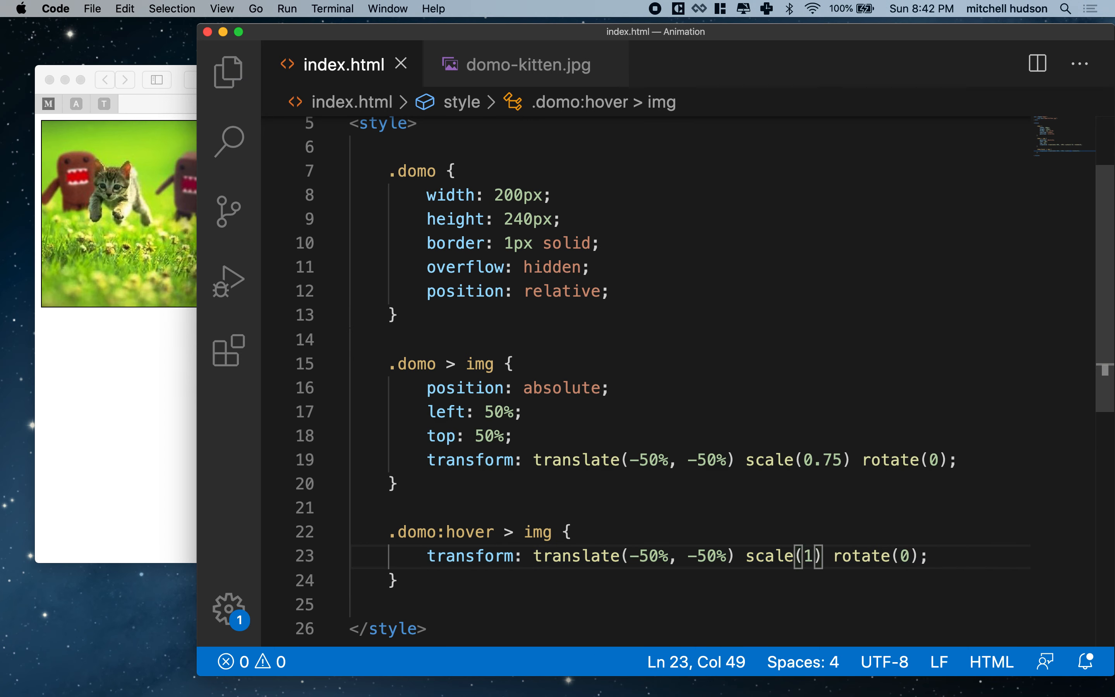
text(.0)
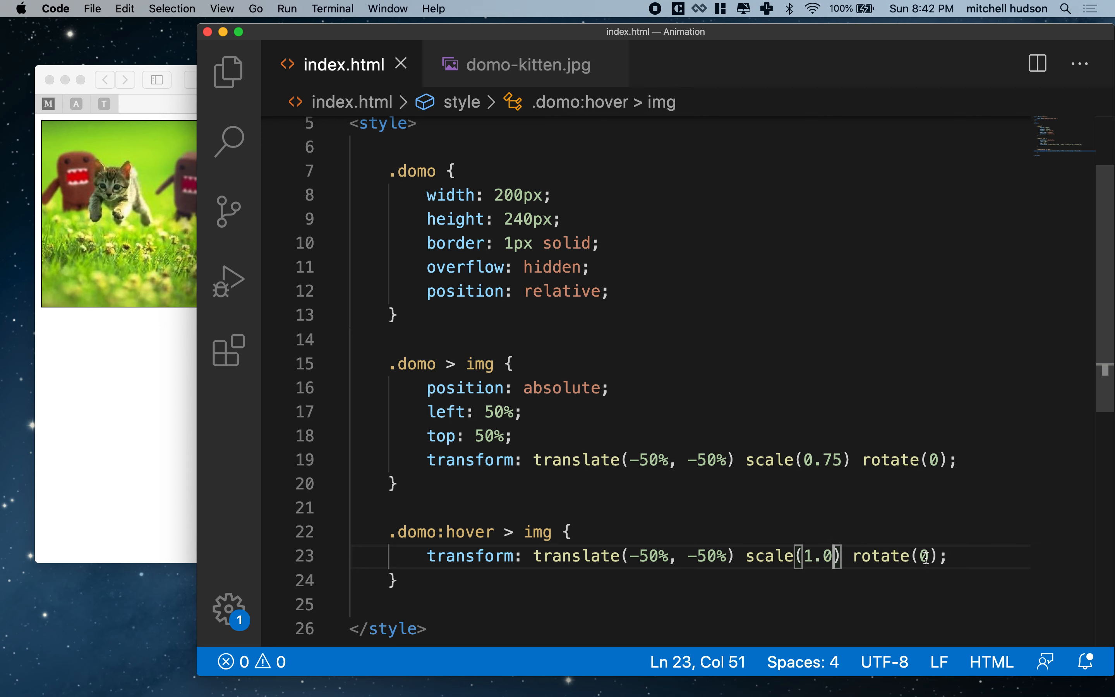
text(1)
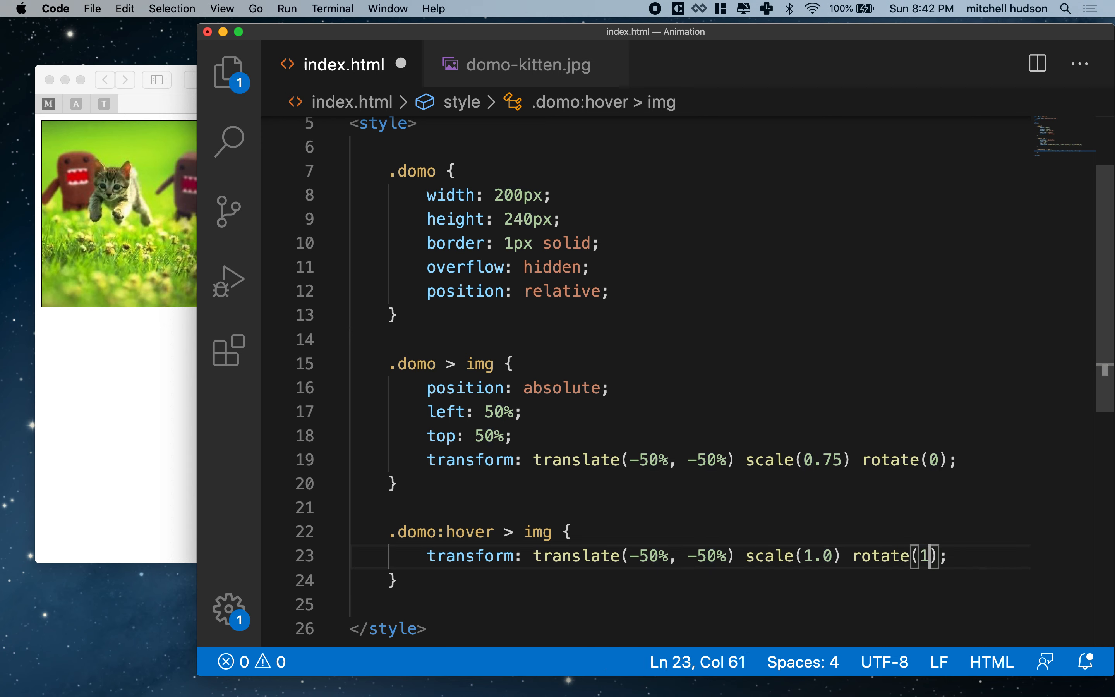
text(4deg)
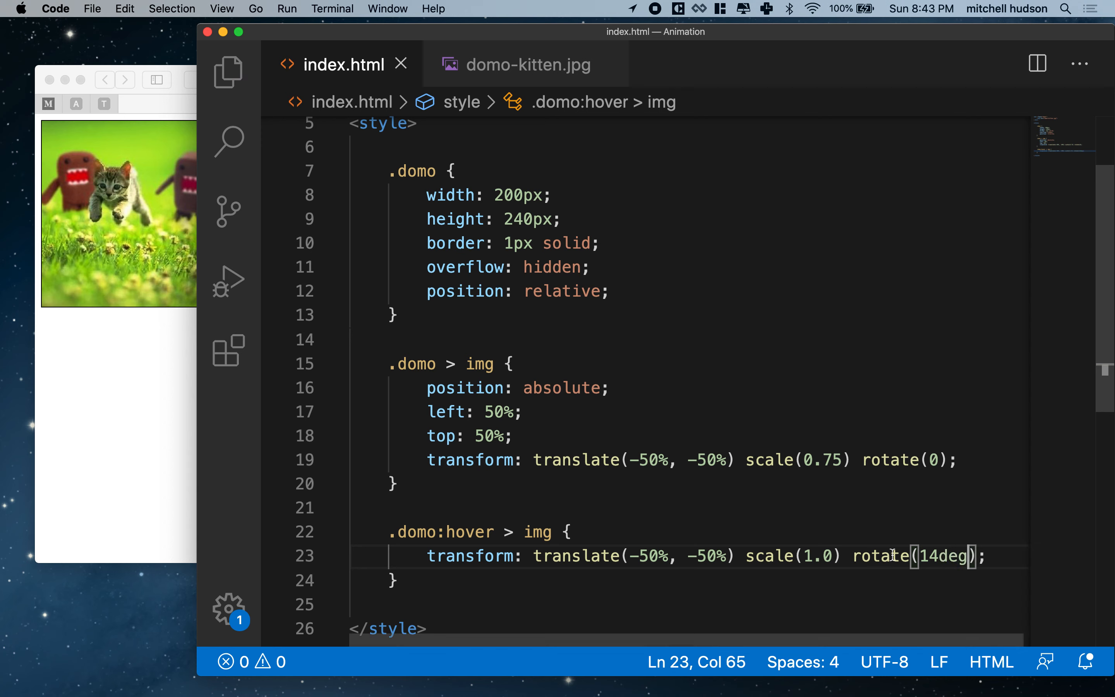
mouse_move(138, 410)
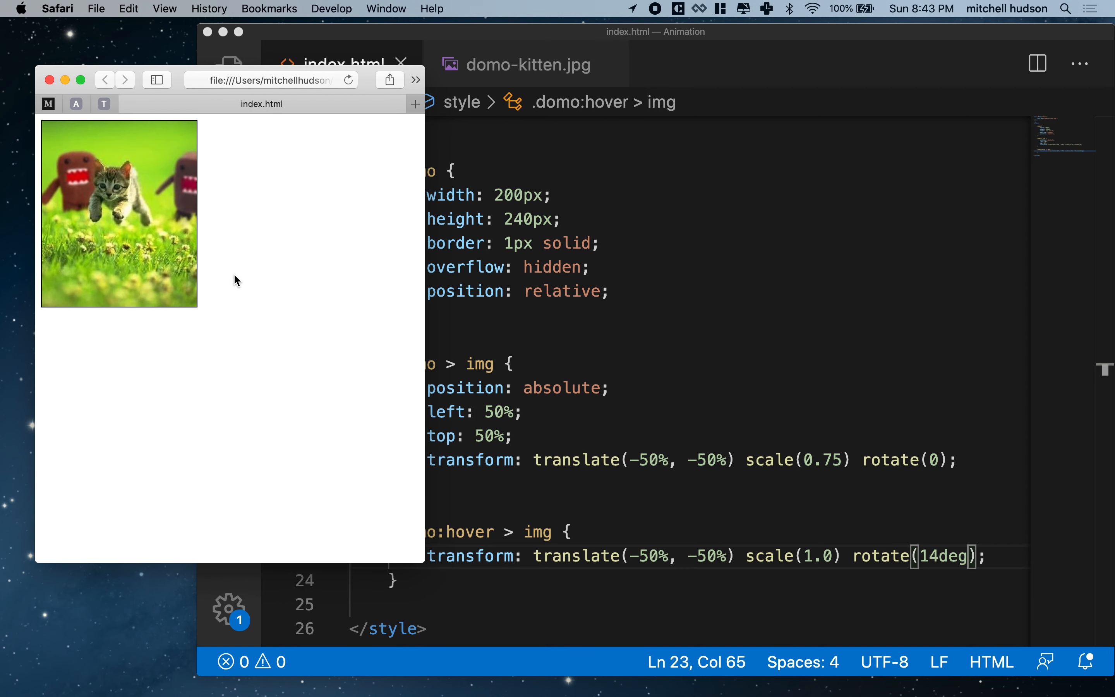
mouse_move(127, 232)
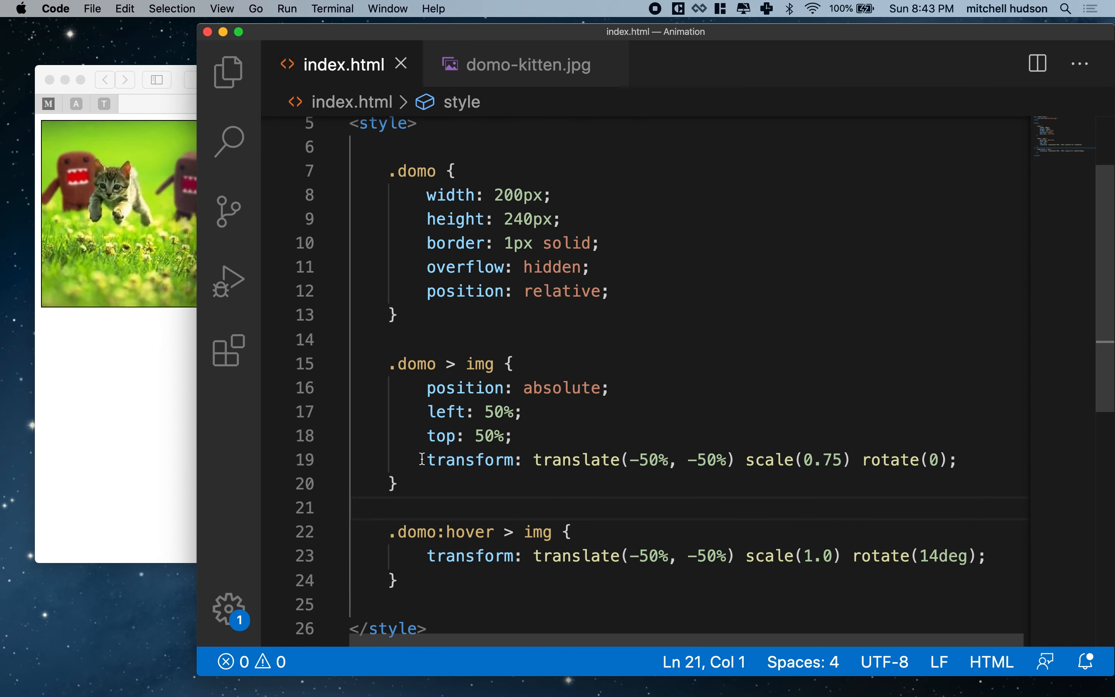
Step: Add a 600ms transition to .domo > img and test the hover animation in Safari
drag(425, 459, 957, 459)
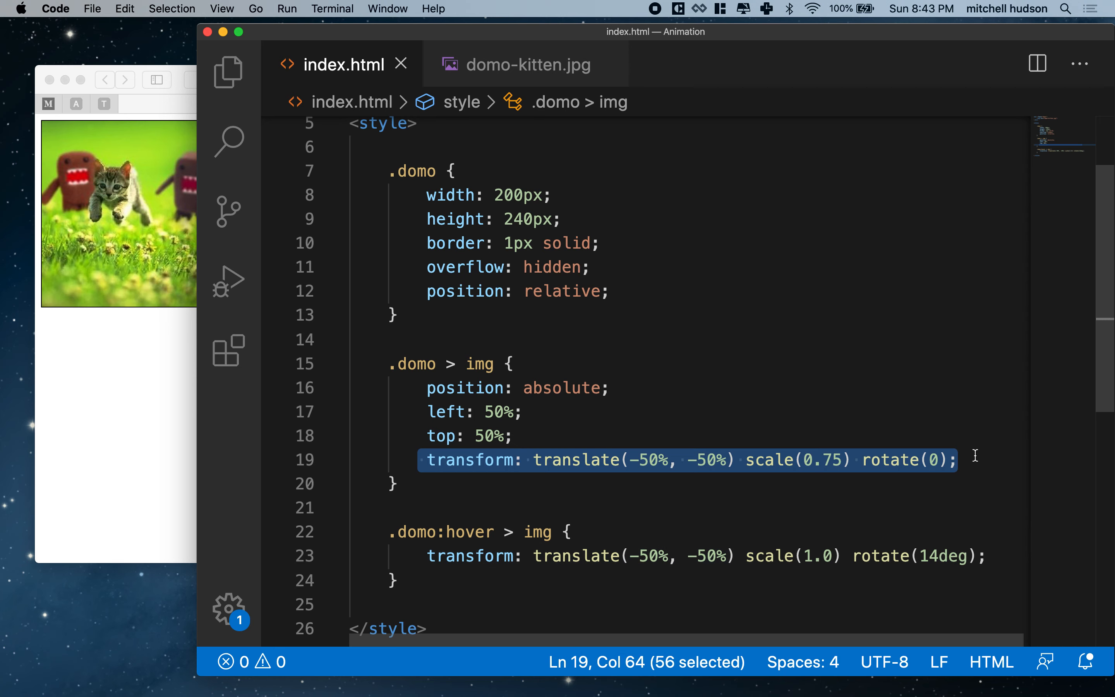
mouse_move(453, 546)
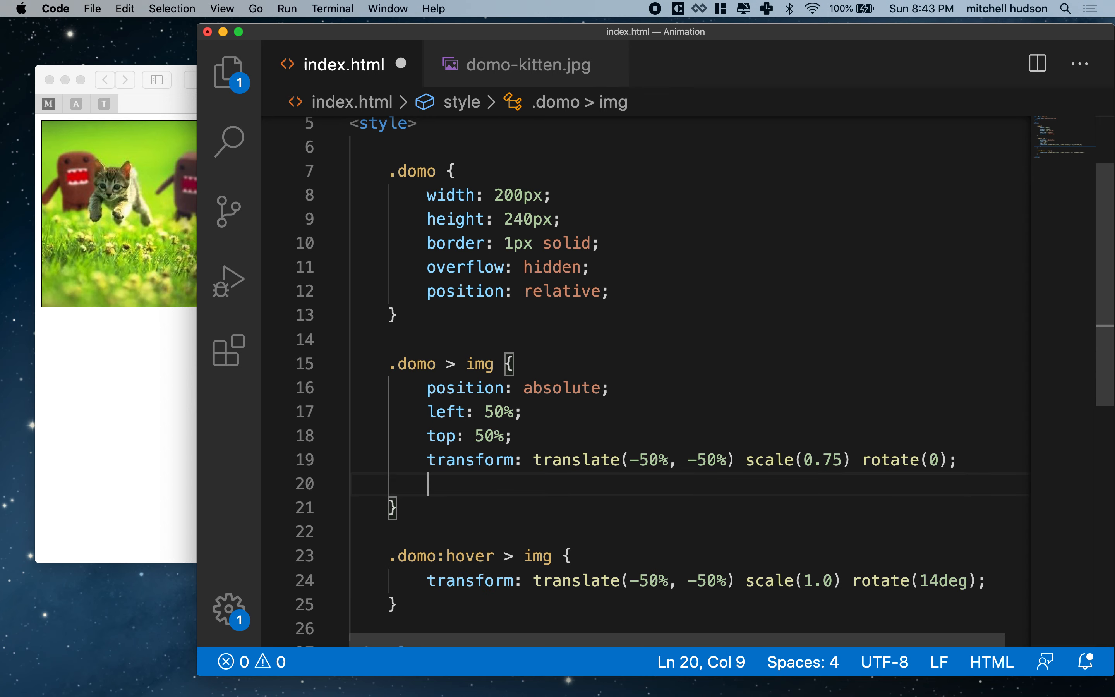
text(transition-timing-function:)
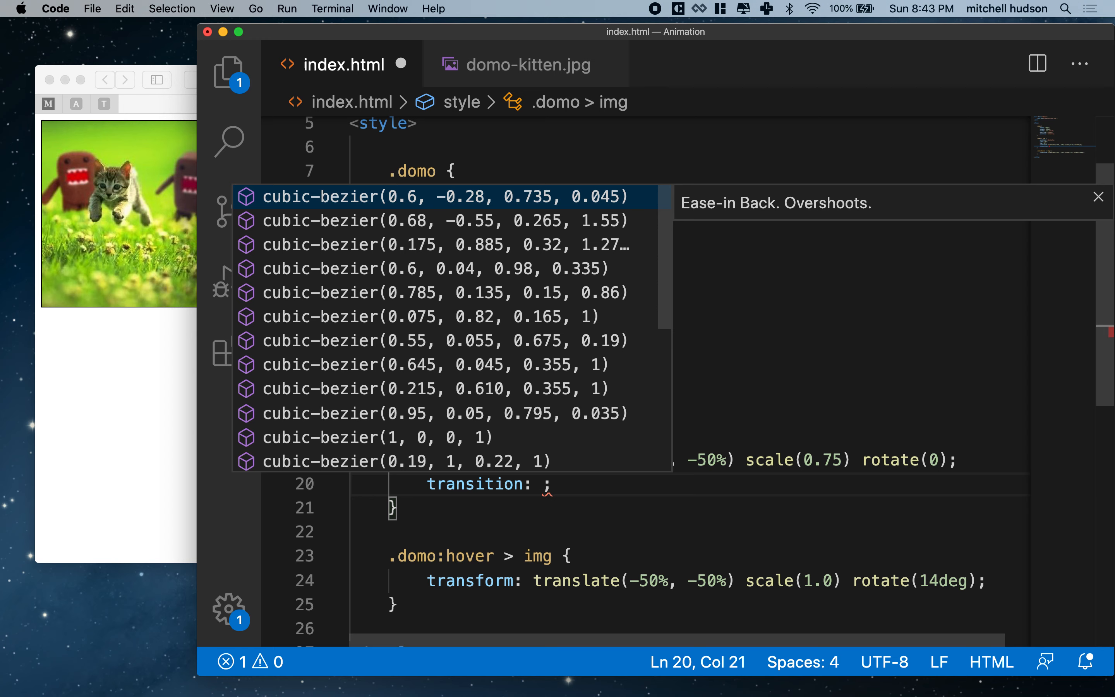
text(600ms)
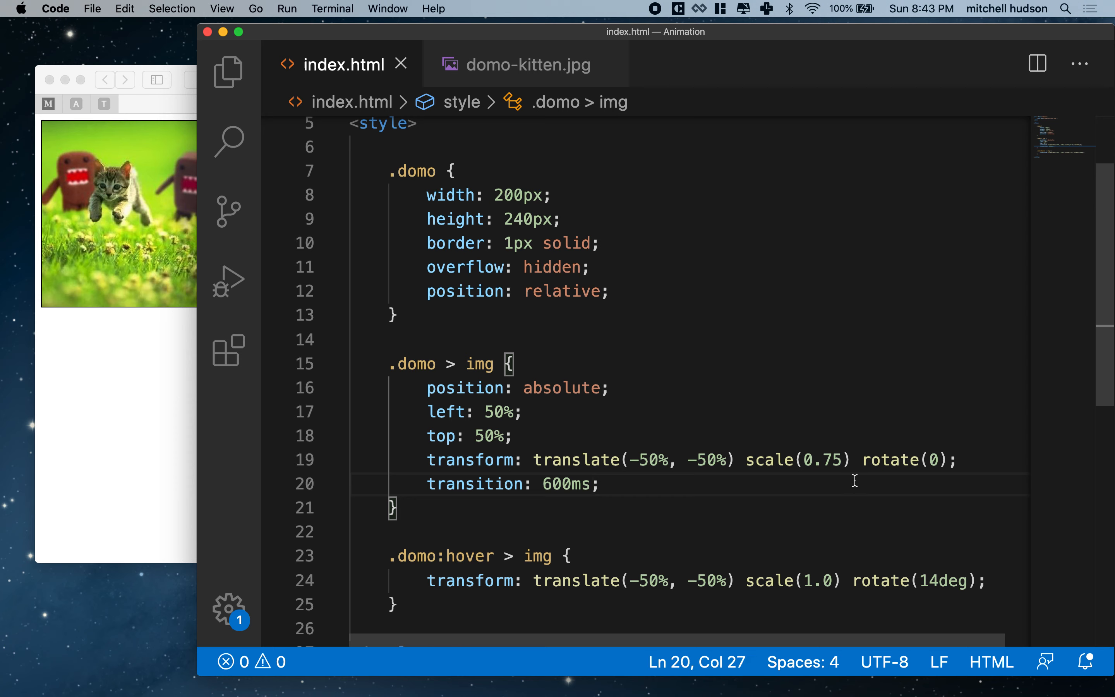
click(117, 213)
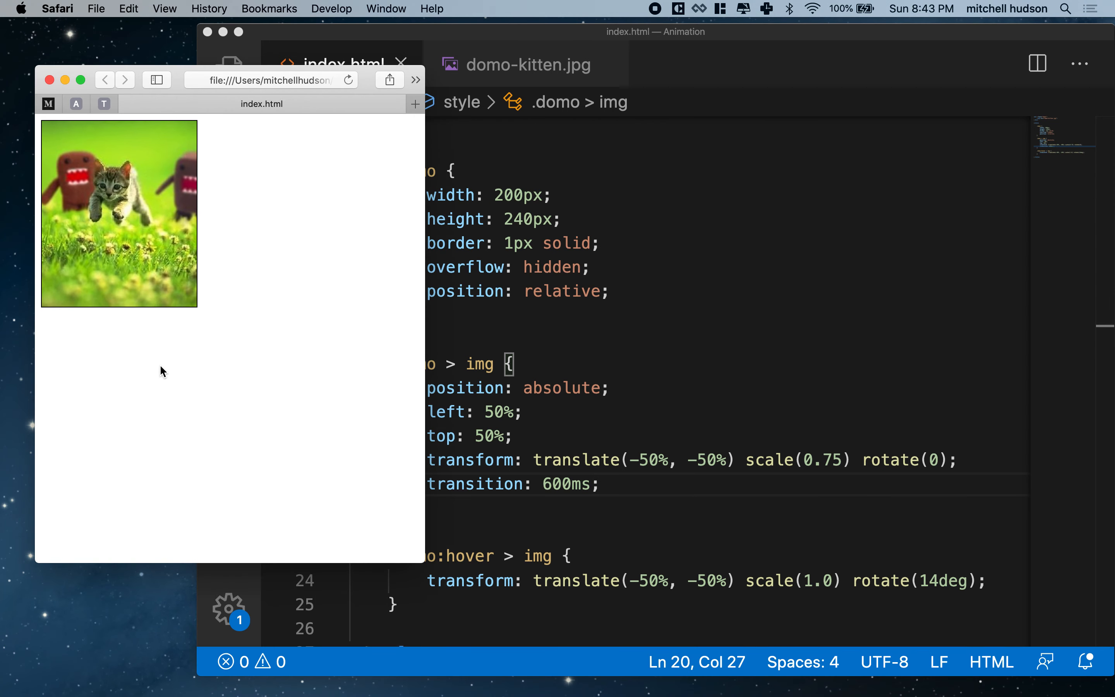
mouse_move(145, 296)
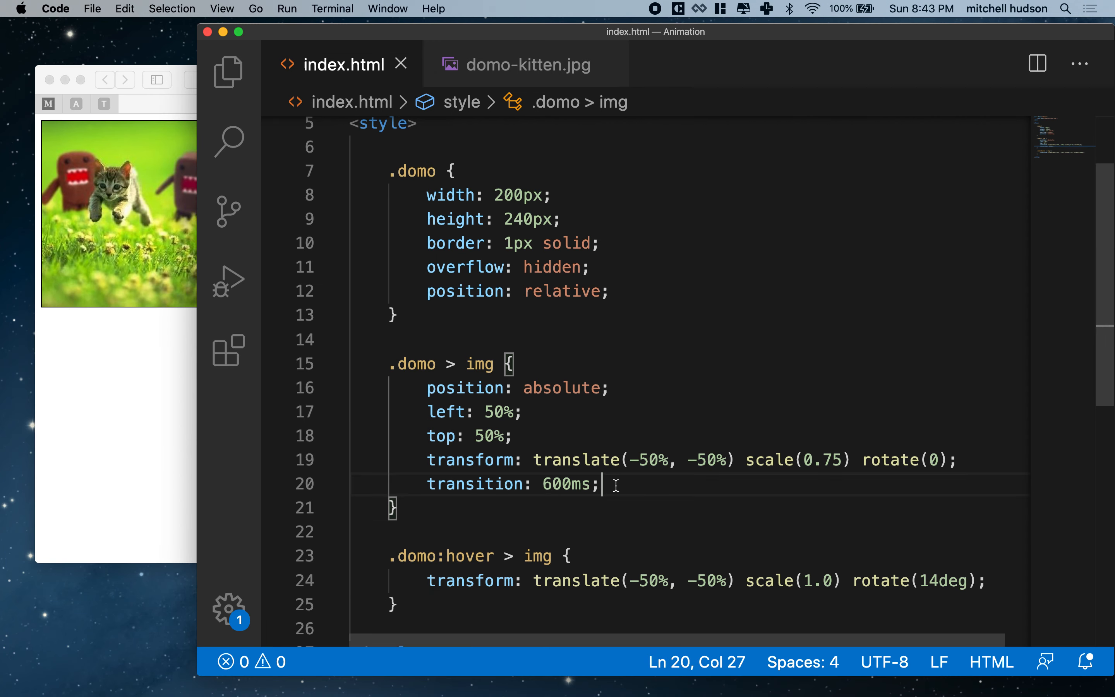
text(transition-timing-function: ;)
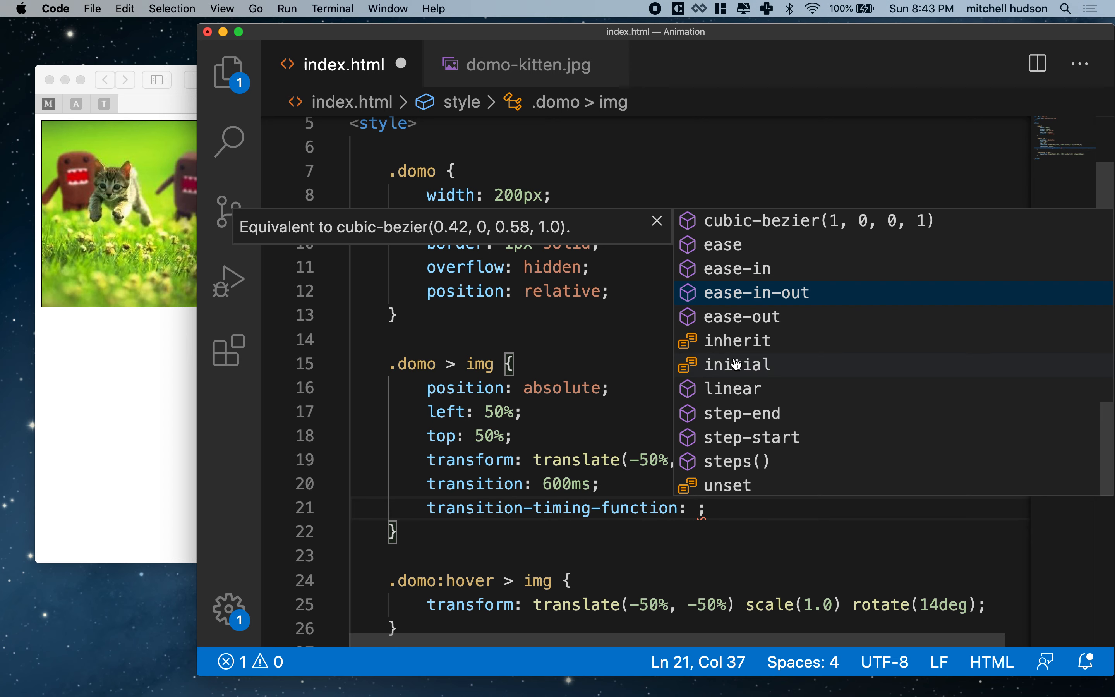
Step: Try linear, ease, then ease-in-out as the transition timing function, then open Safari's export dialog
click(733, 388)
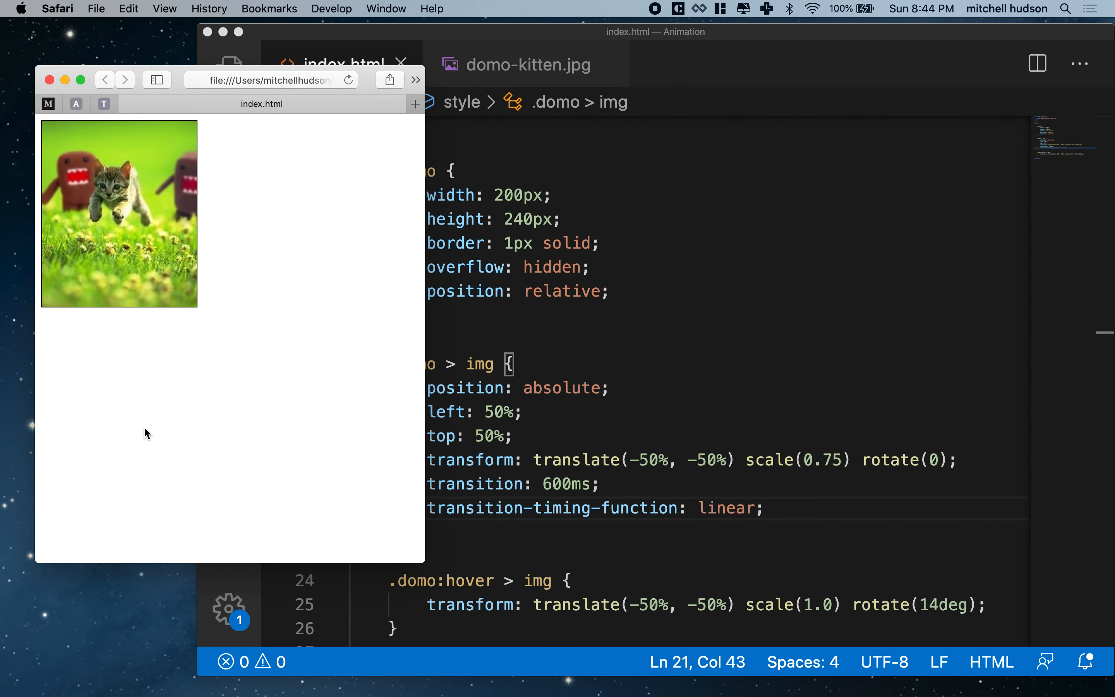
mouse_move(162, 407)
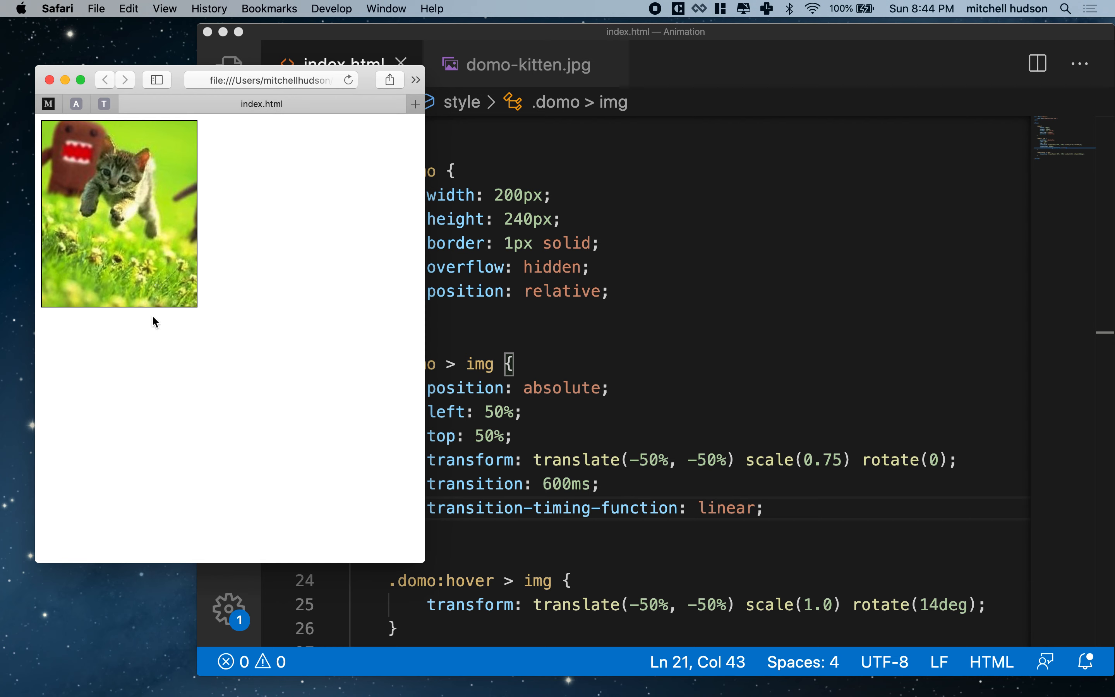
mouse_move(151, 257)
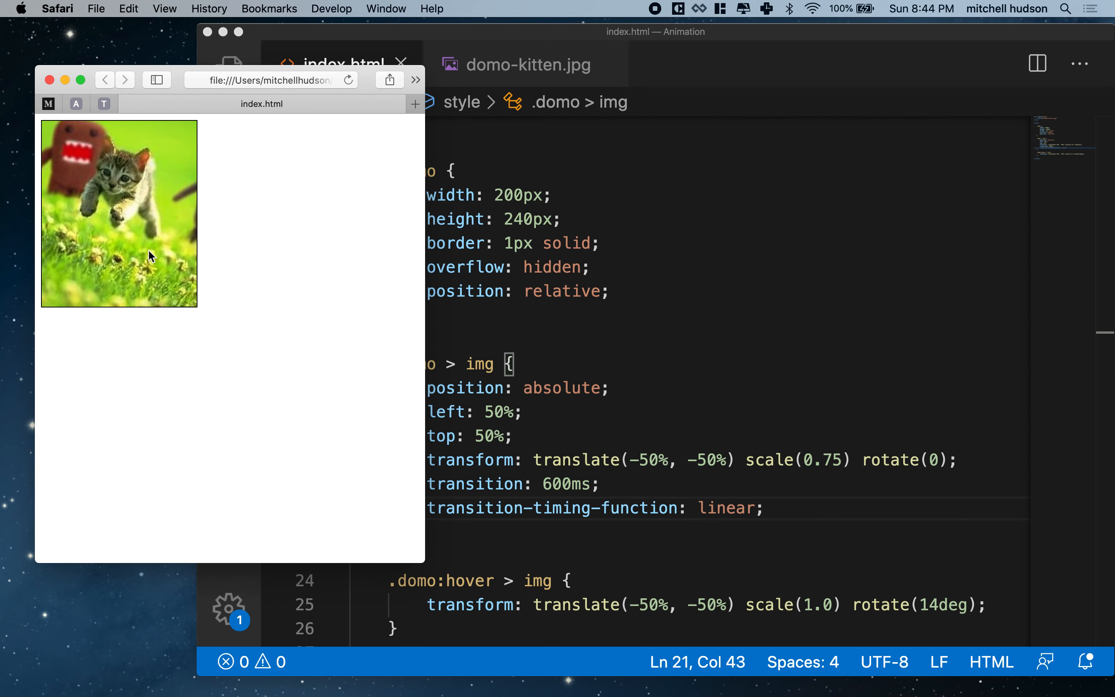
mouse_move(147, 382)
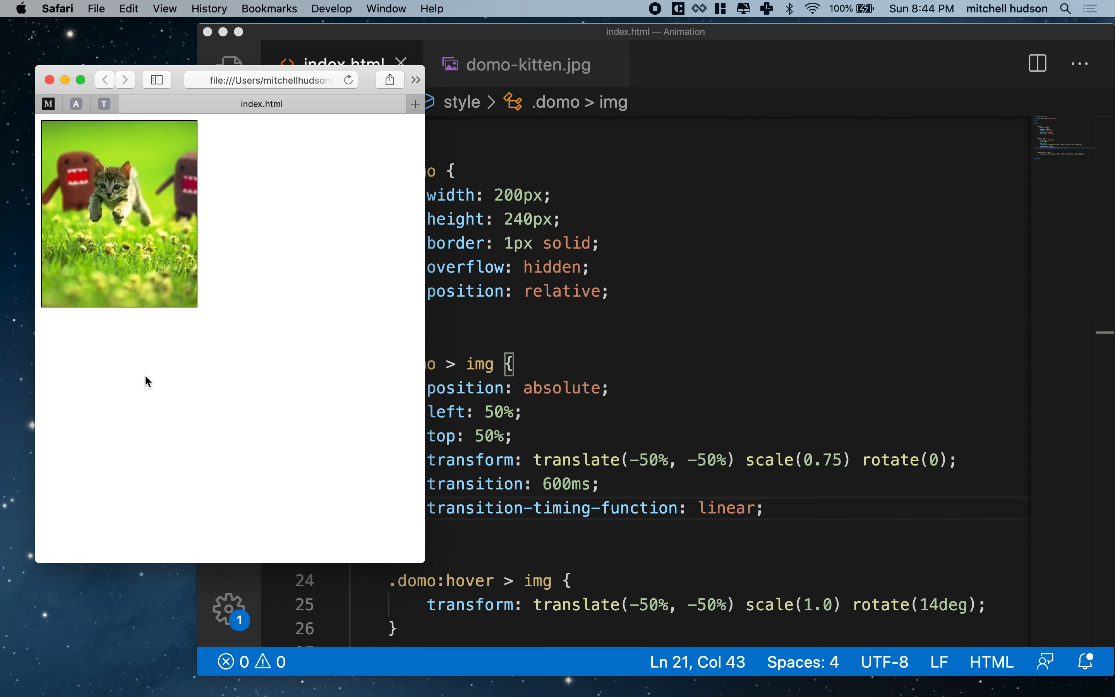
mouse_move(142, 239)
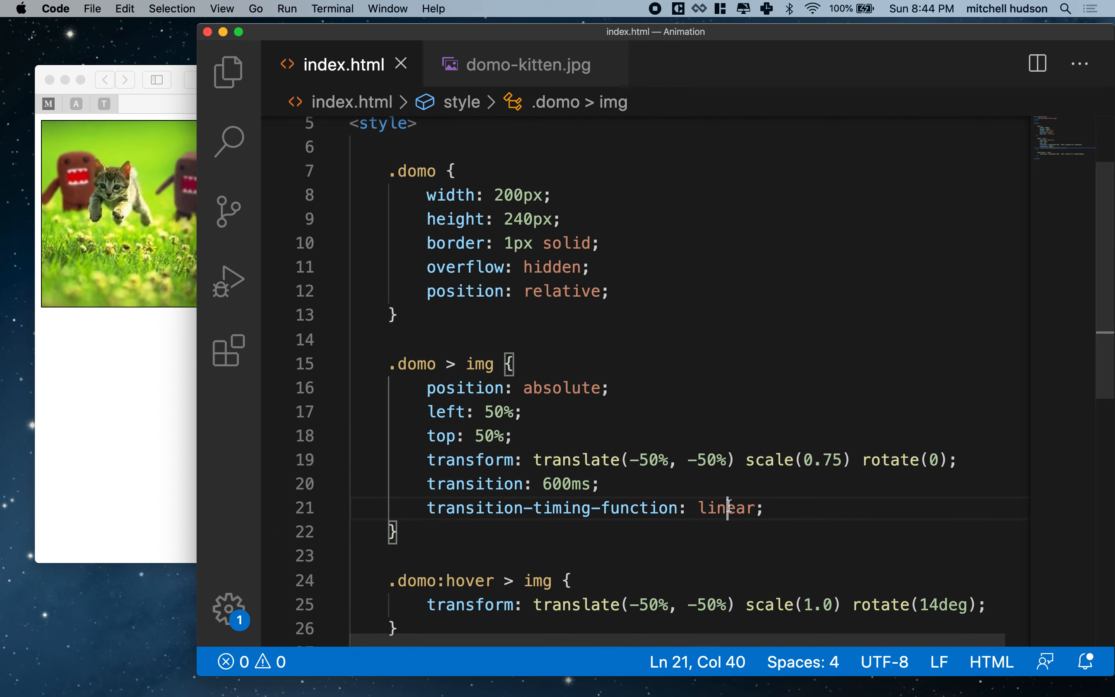
text(ease)
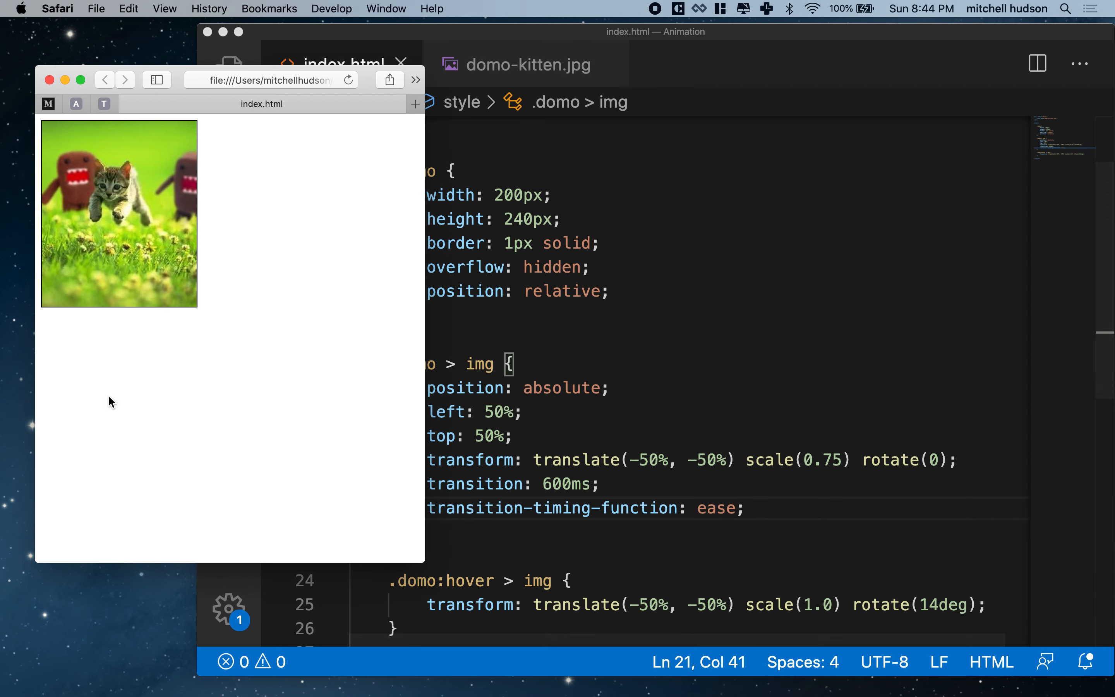
mouse_move(135, 406)
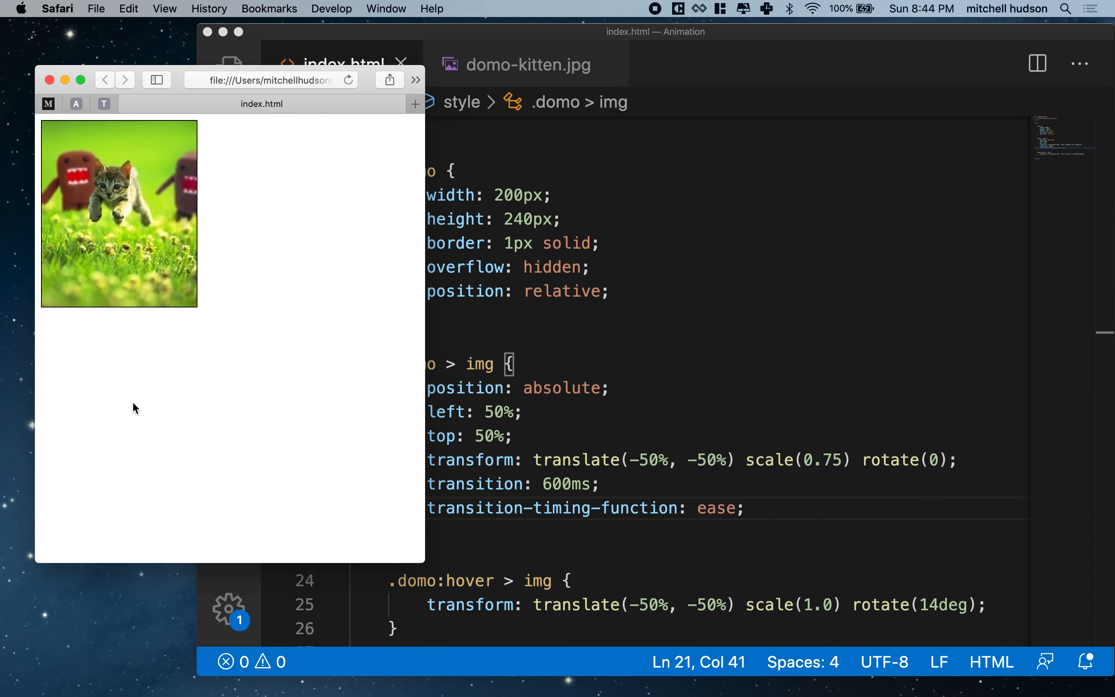
mouse_move(716, 524)
text(-in-out)
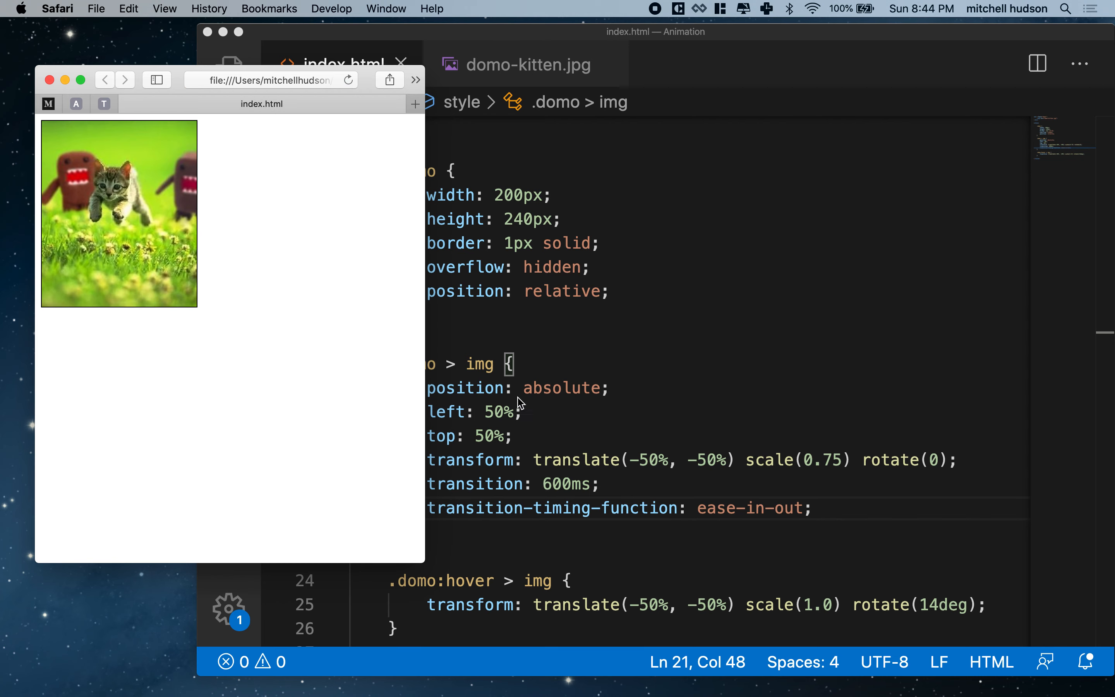
key(cmd+s)
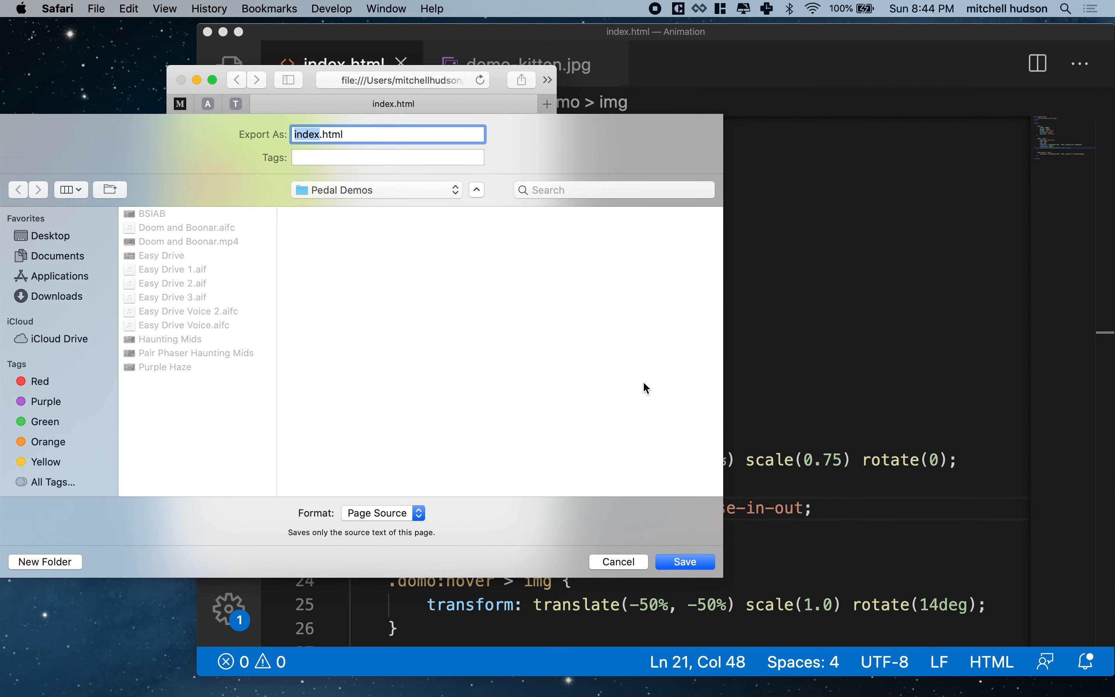